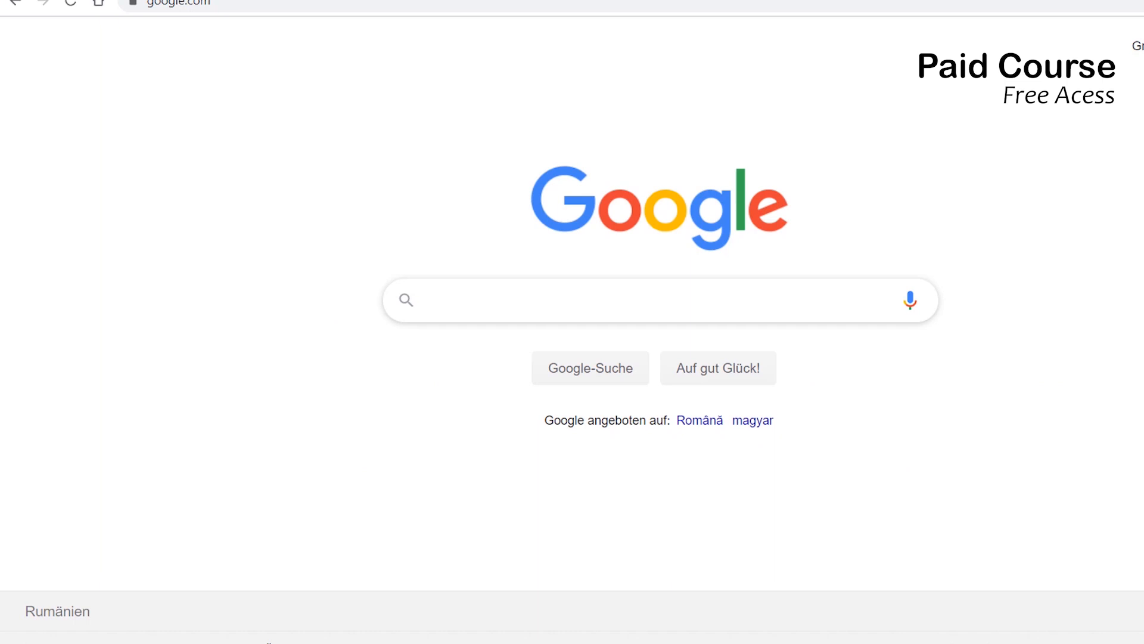
Search Google for Shodan and reach the shodan.io home page
click(584, 301)
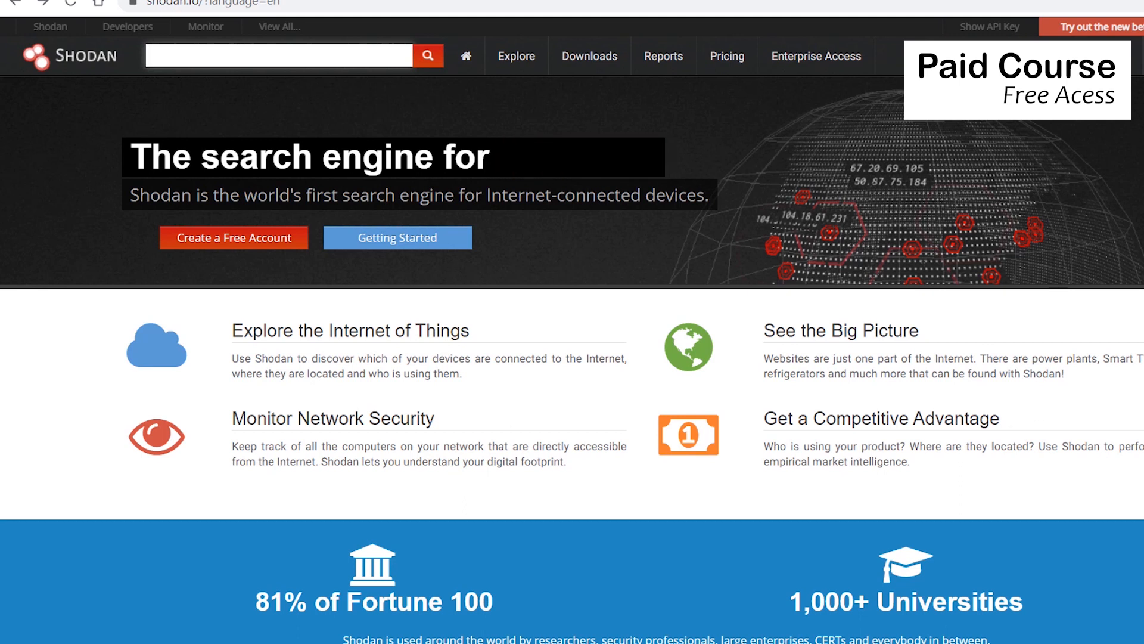
Bring up the Shodan membership store page offering full access for $49
click(278, 55)
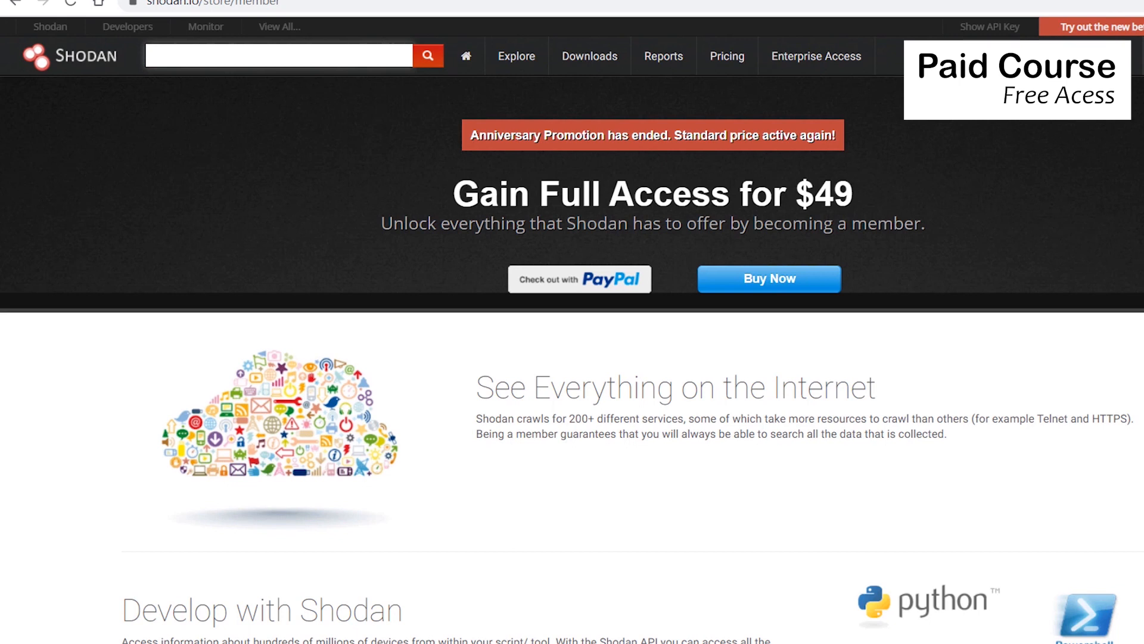
Search Shodan for 'axis 212 ptz network camera', returning 85 results
click(278, 55)
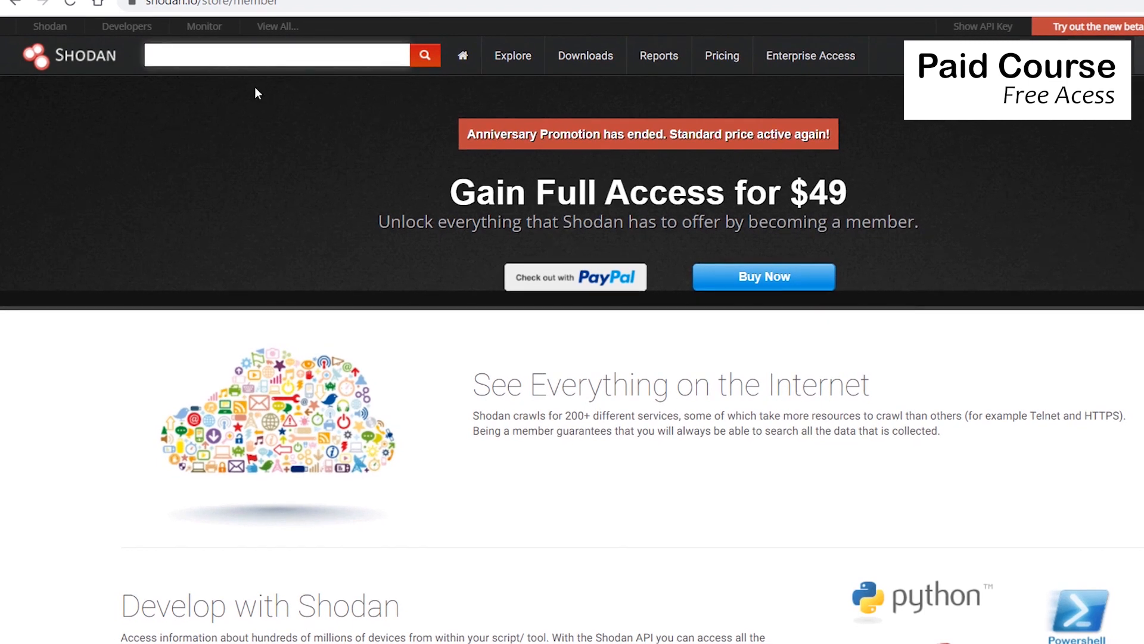
text(axis)
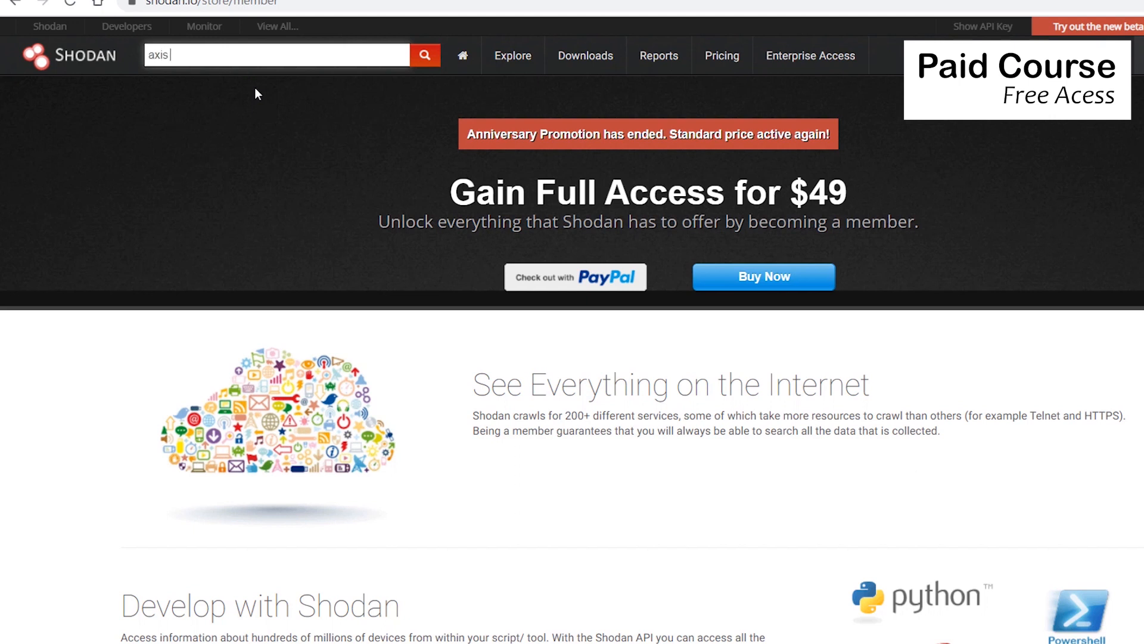
text(212)
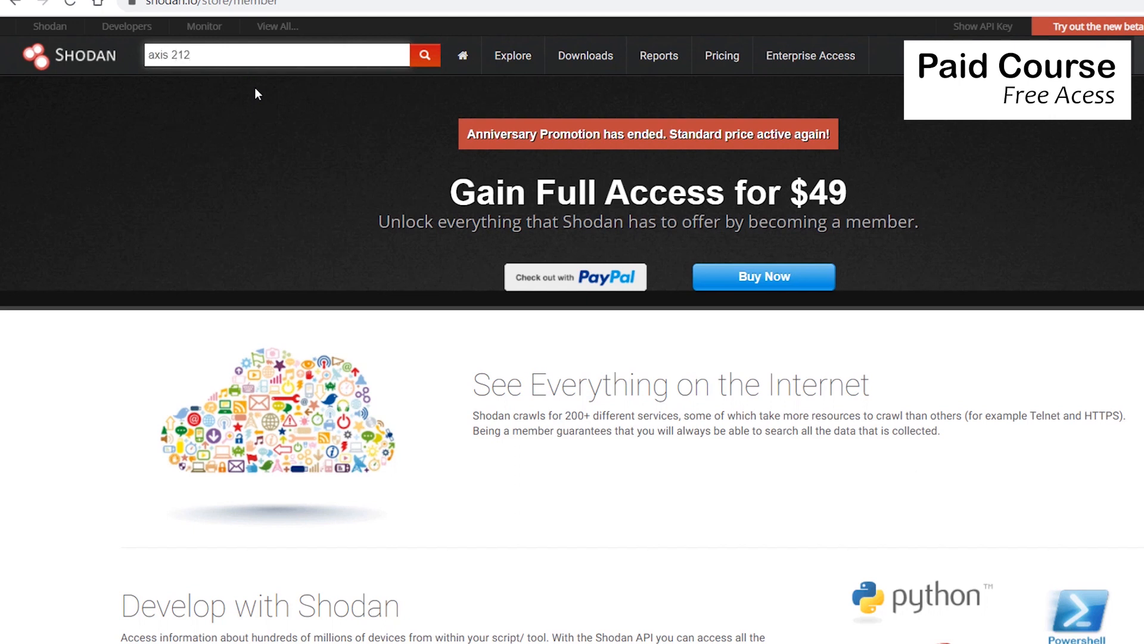
text(ptz)
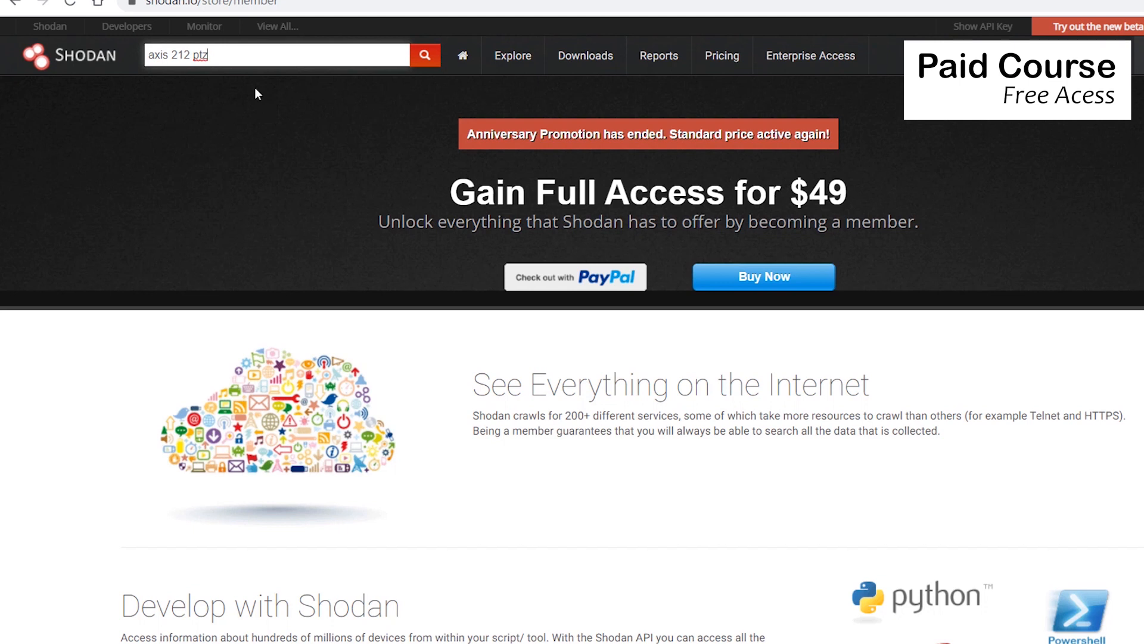
text(network camera)
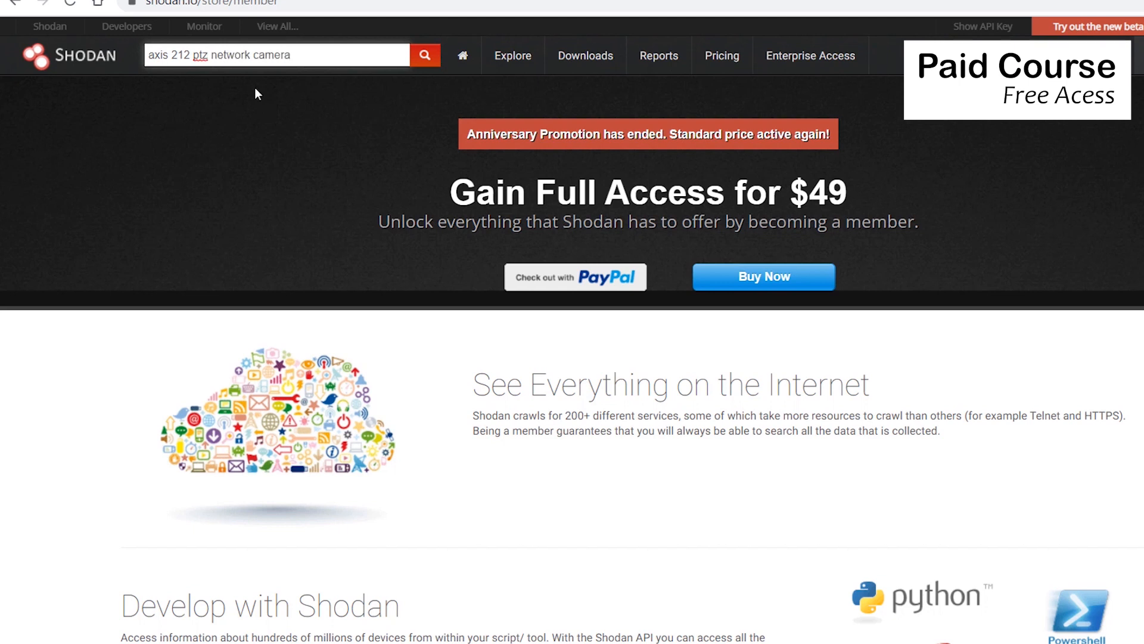
click(424, 54)
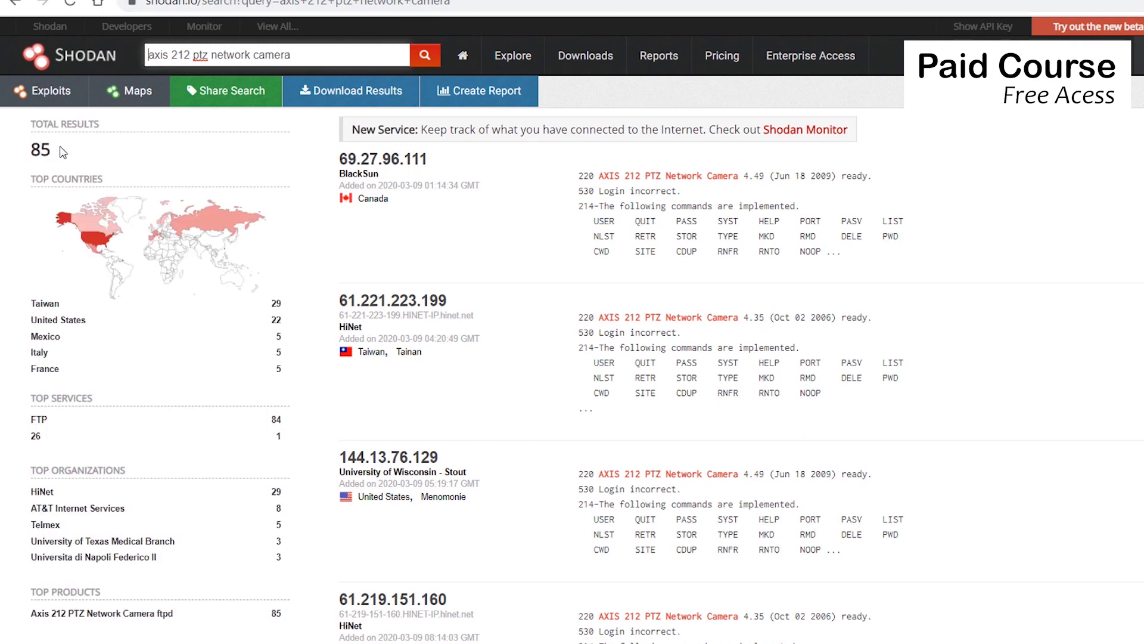
double_click(40, 150)
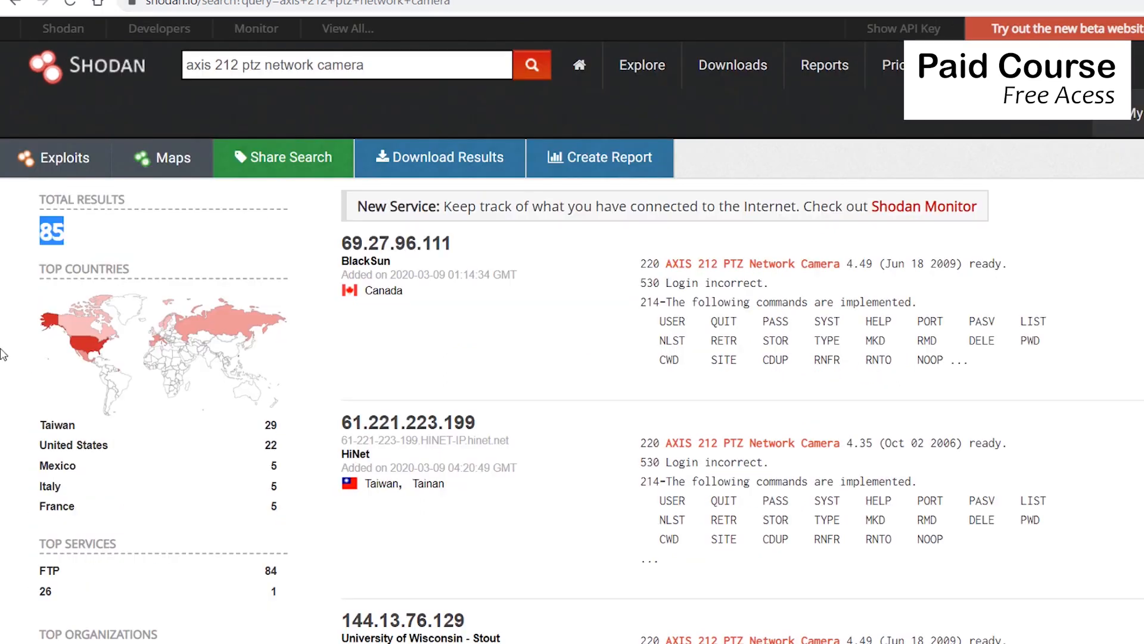
mouse_move(27, 364)
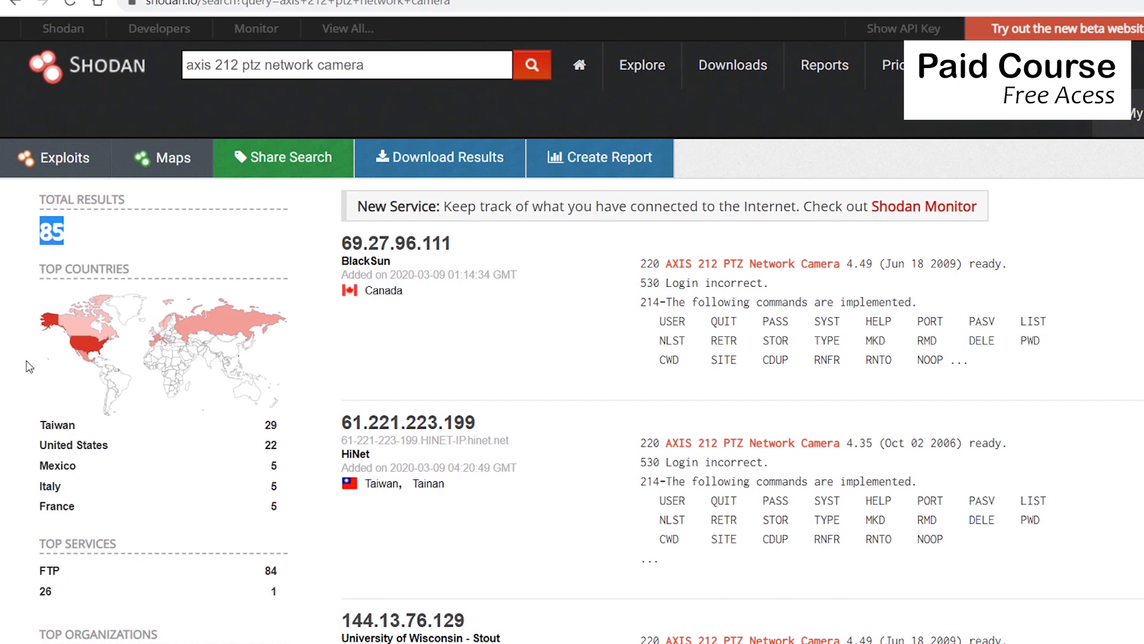
mouse_move(82, 347)
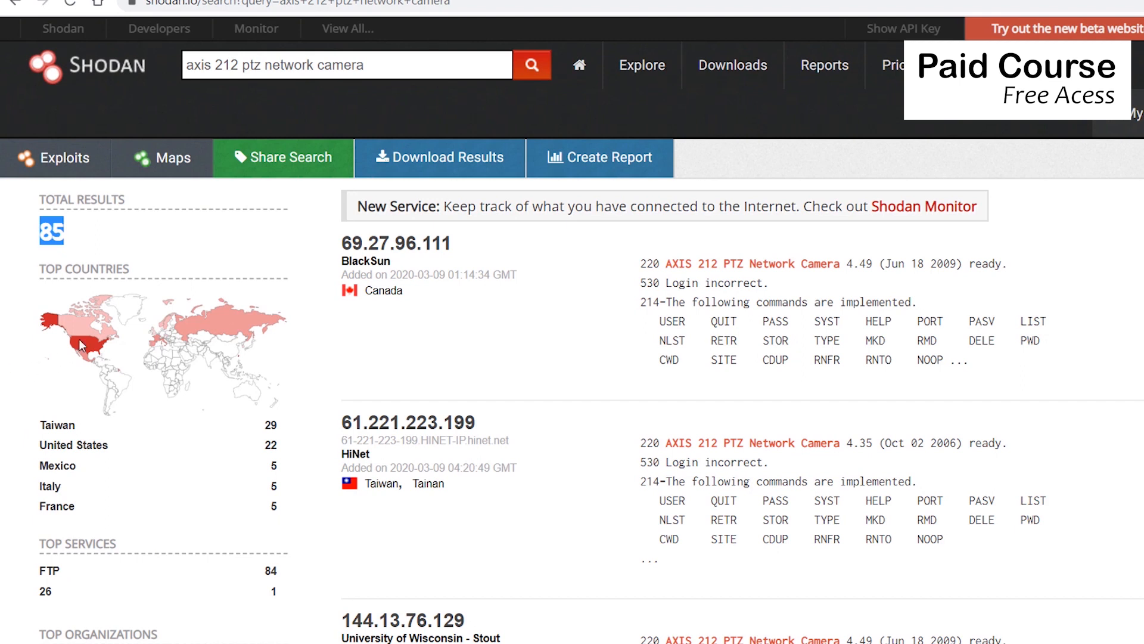
mouse_move(95, 354)
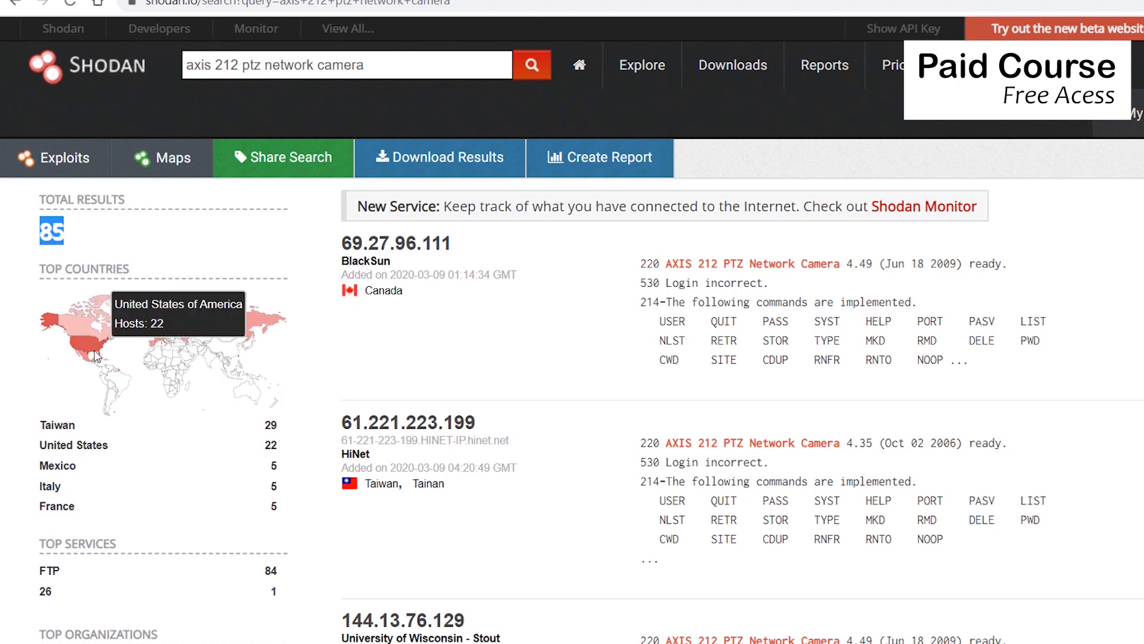
scroll(down, 3)
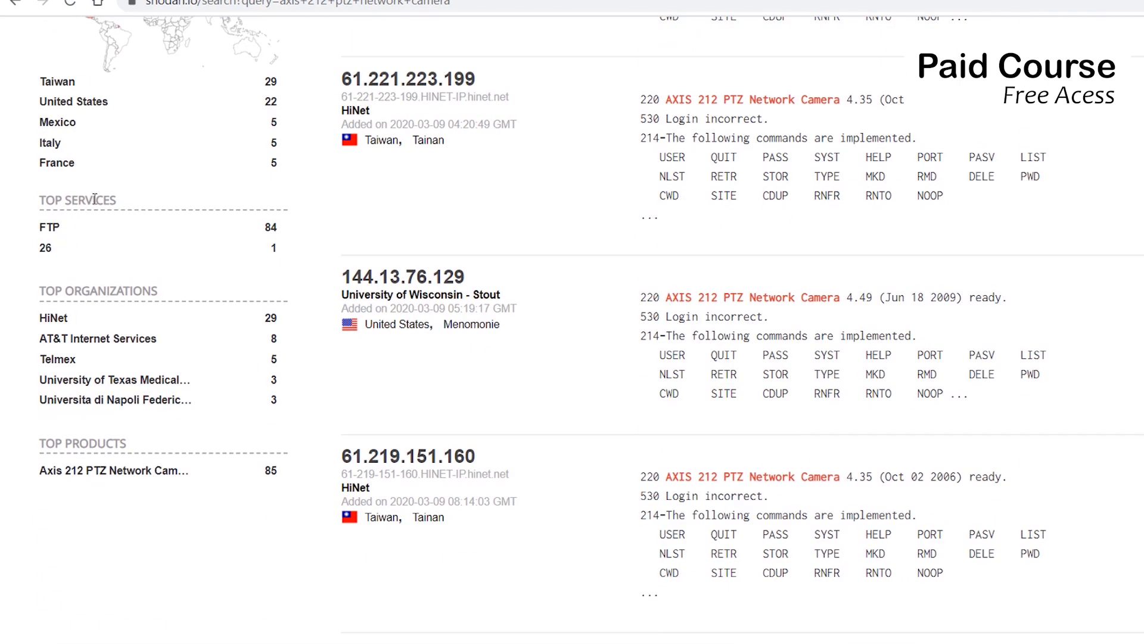
click(406, 456)
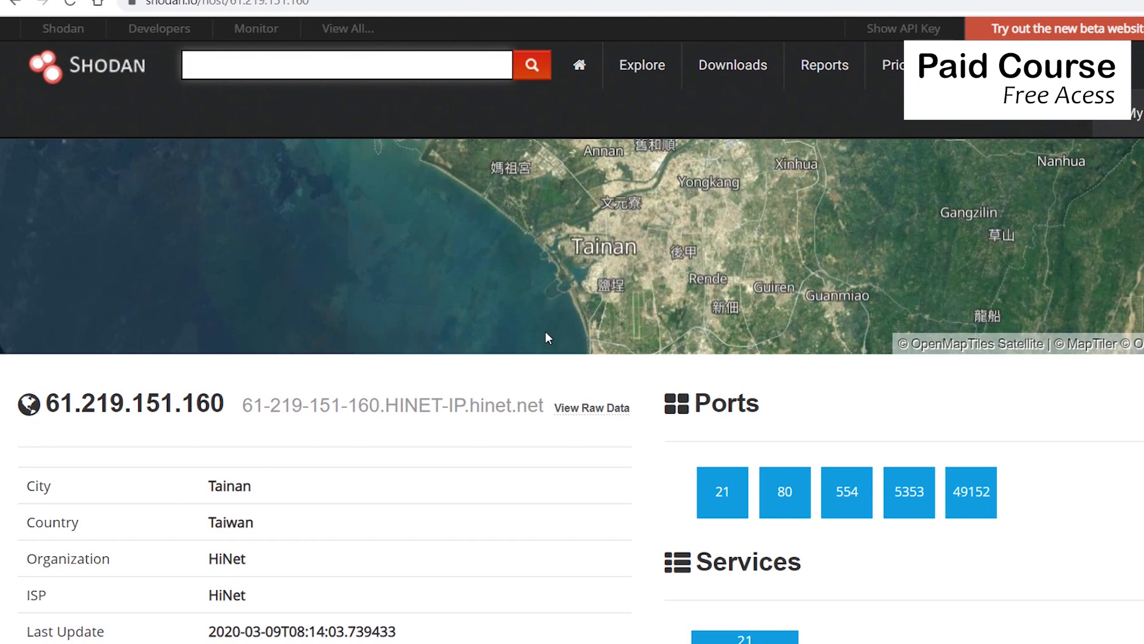
mouse_move(637, 353)
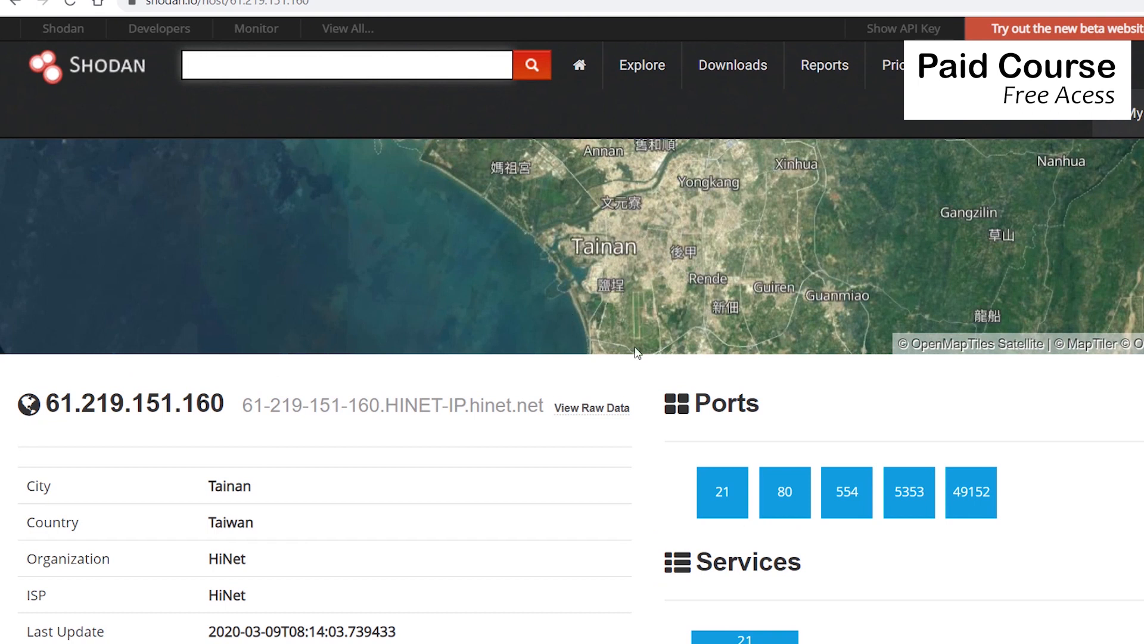
scroll(down, 3)
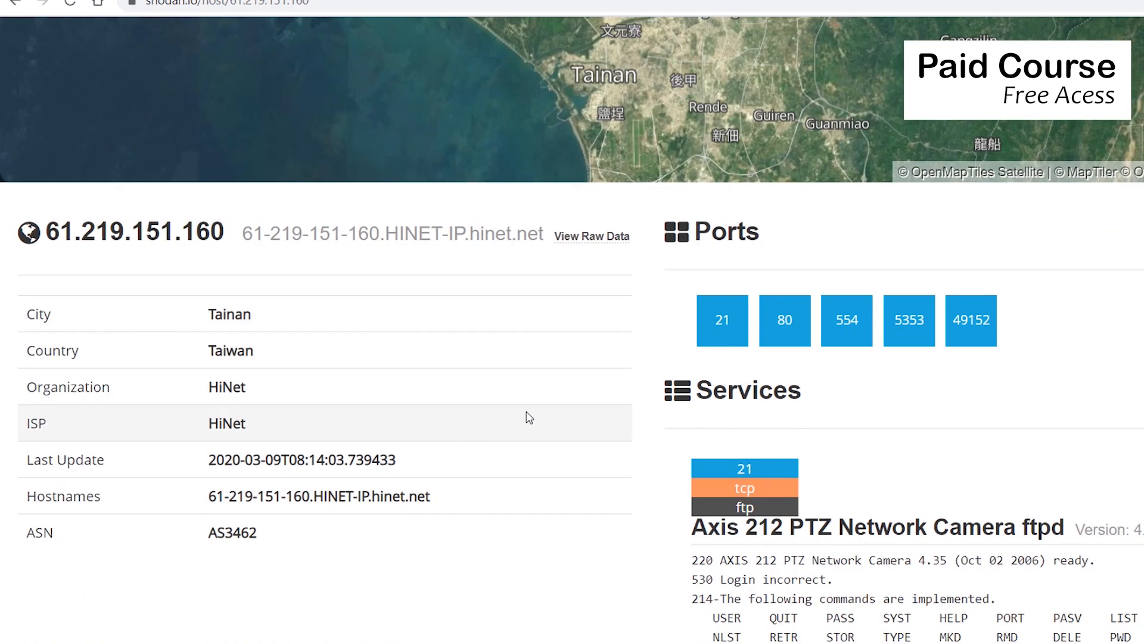
scroll(down, 3)
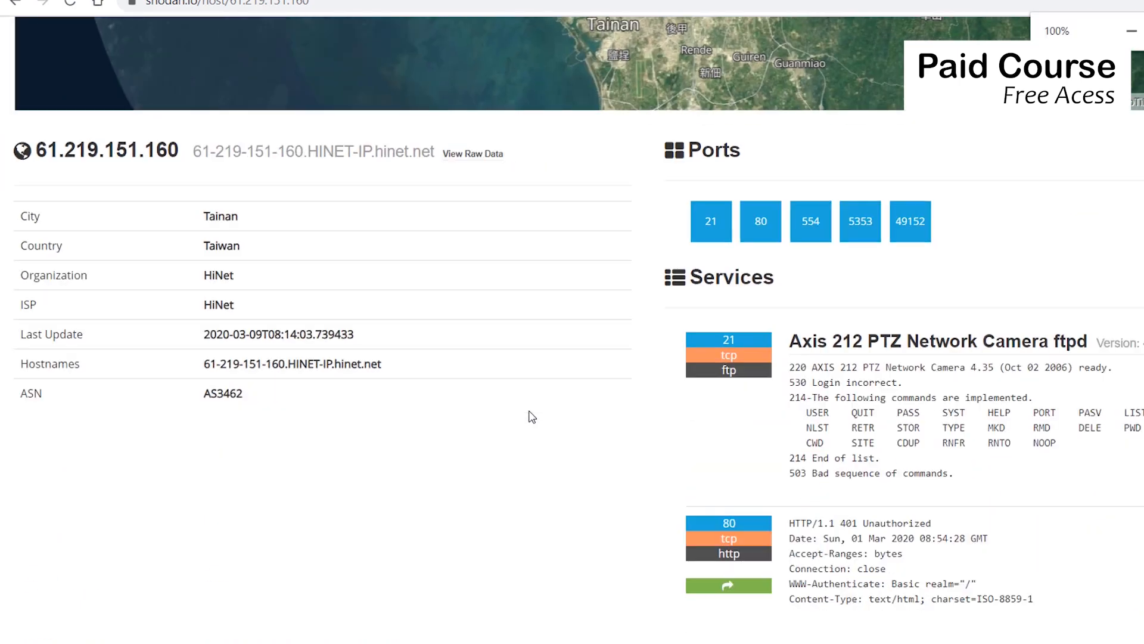
scroll(up, 3)
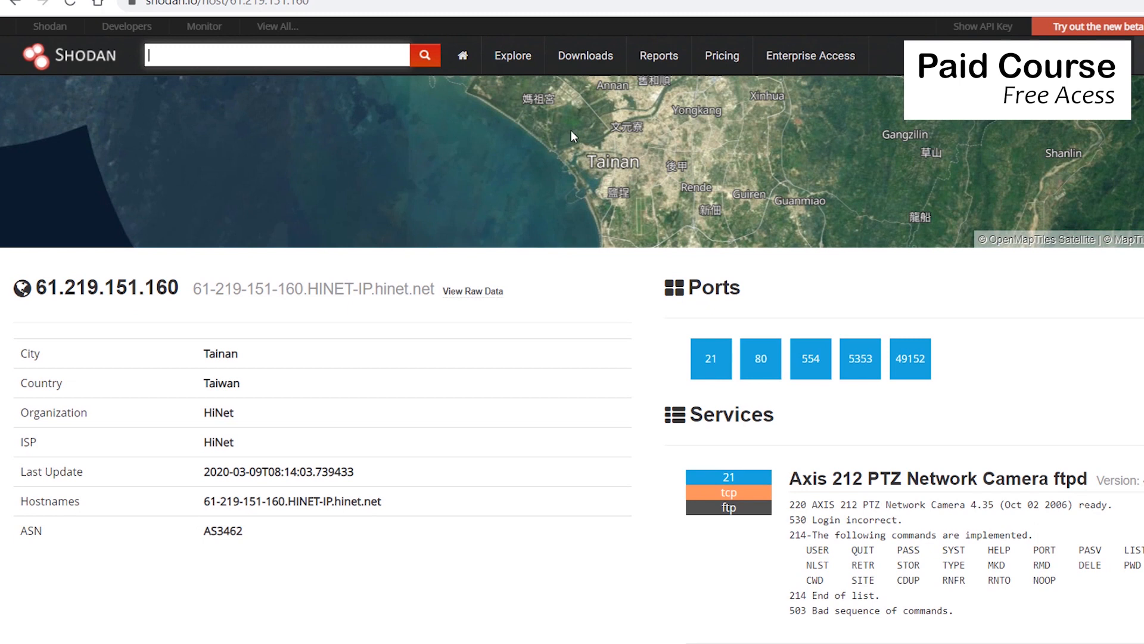
mouse_move(119, 356)
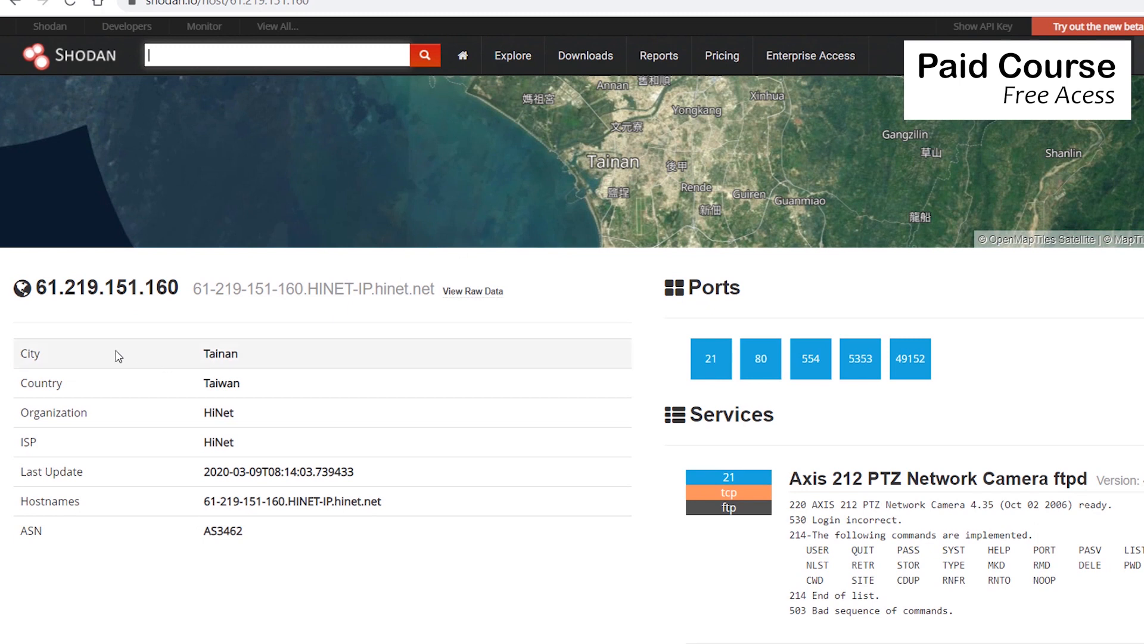
double_click(220, 383)
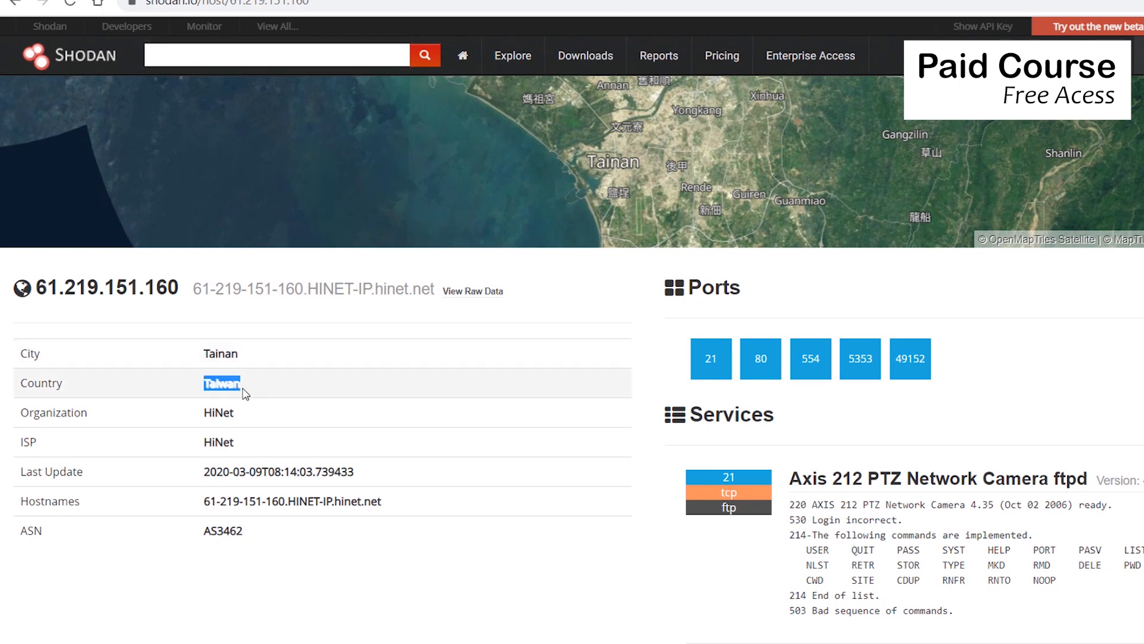
double_click(279, 472)
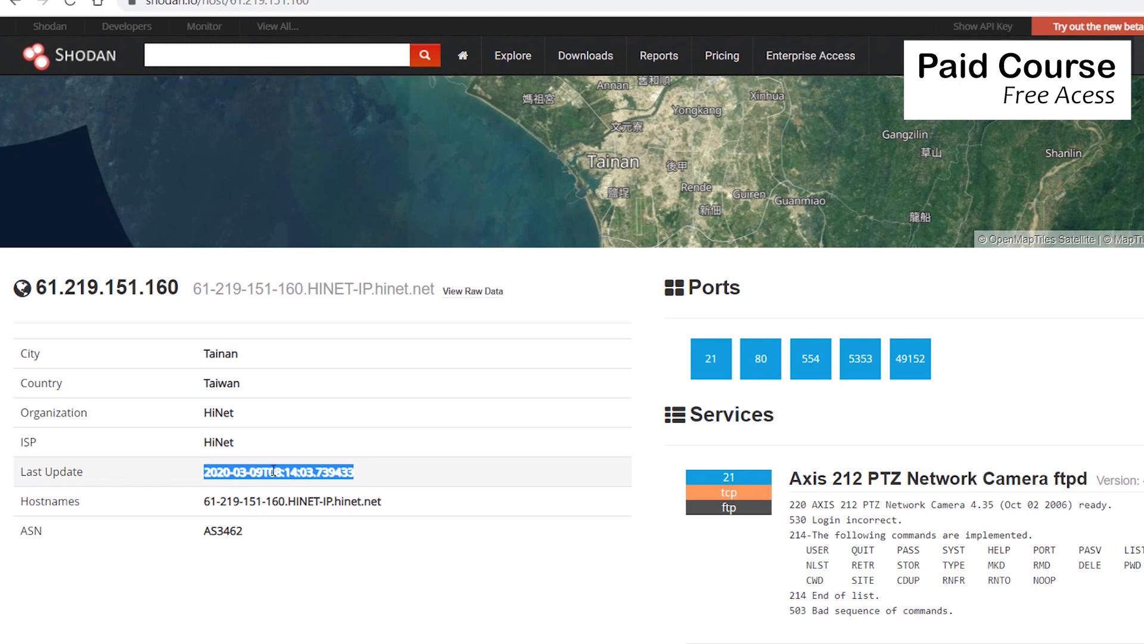
mouse_move(451, 436)
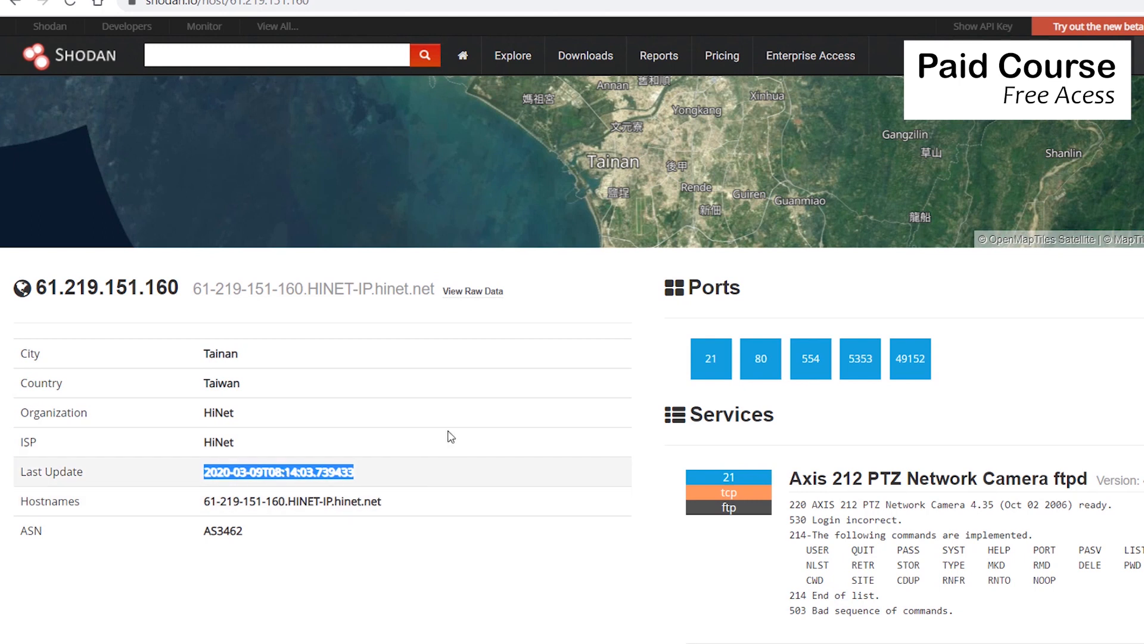
mouse_move(1002, 377)
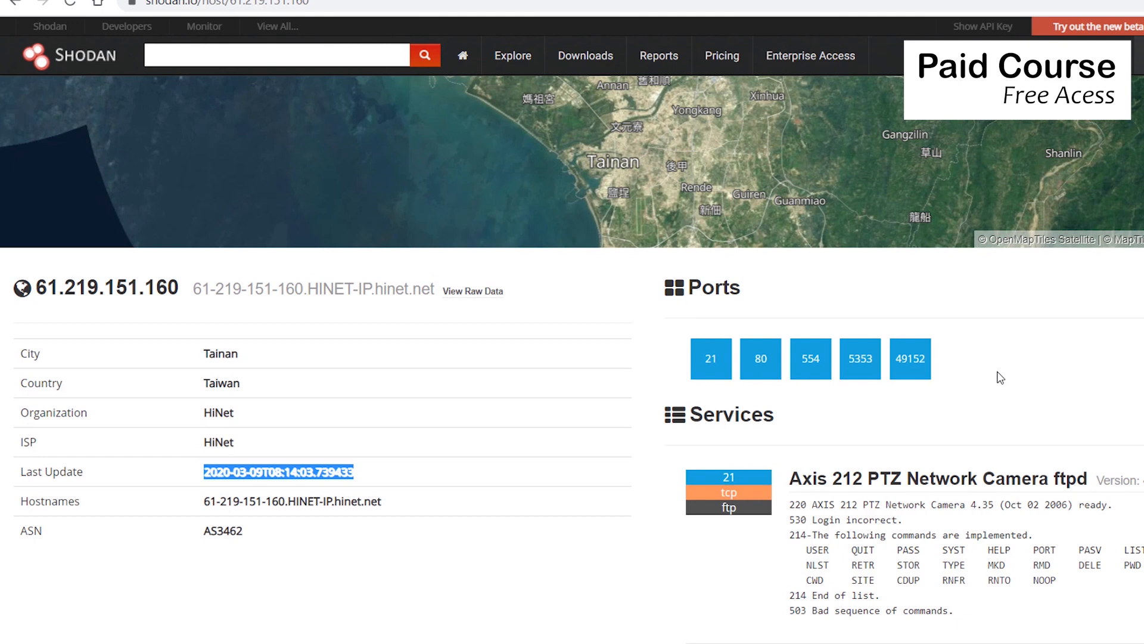
Open the camera's HTTP service on port 80, reaching its sign-in prompt
scroll(down, 3)
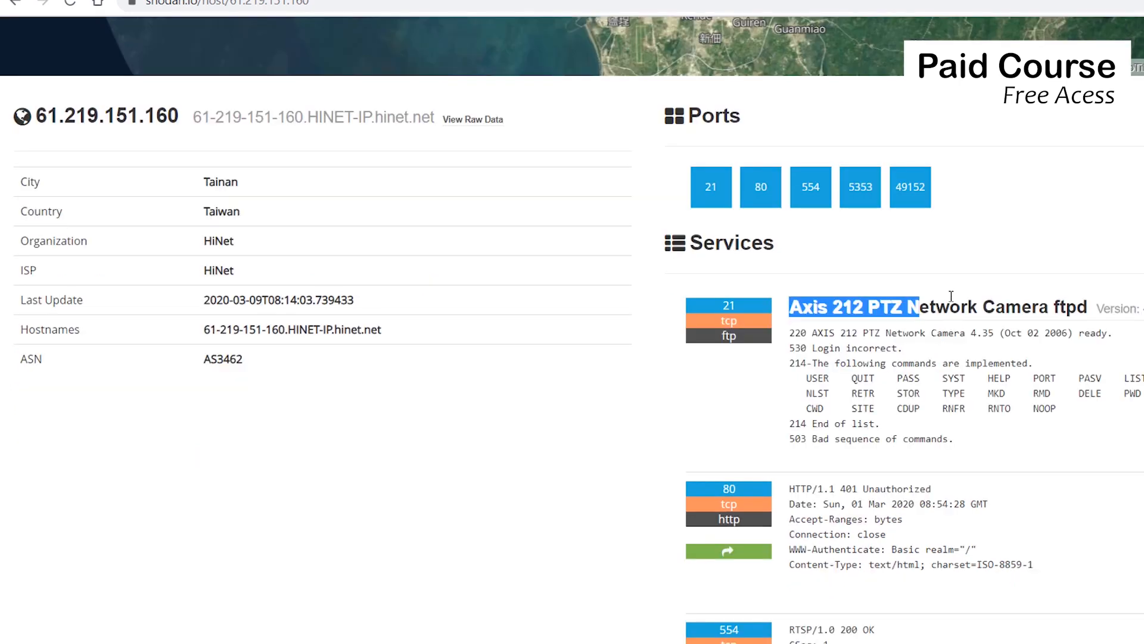
scroll(down, 3)
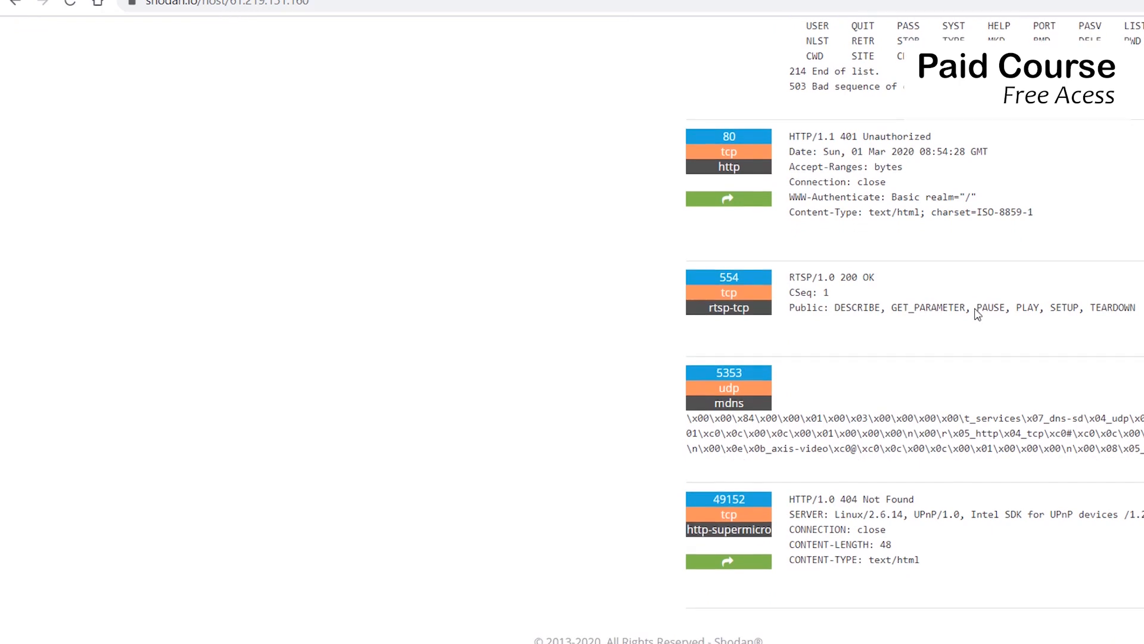
scroll(up, 3)
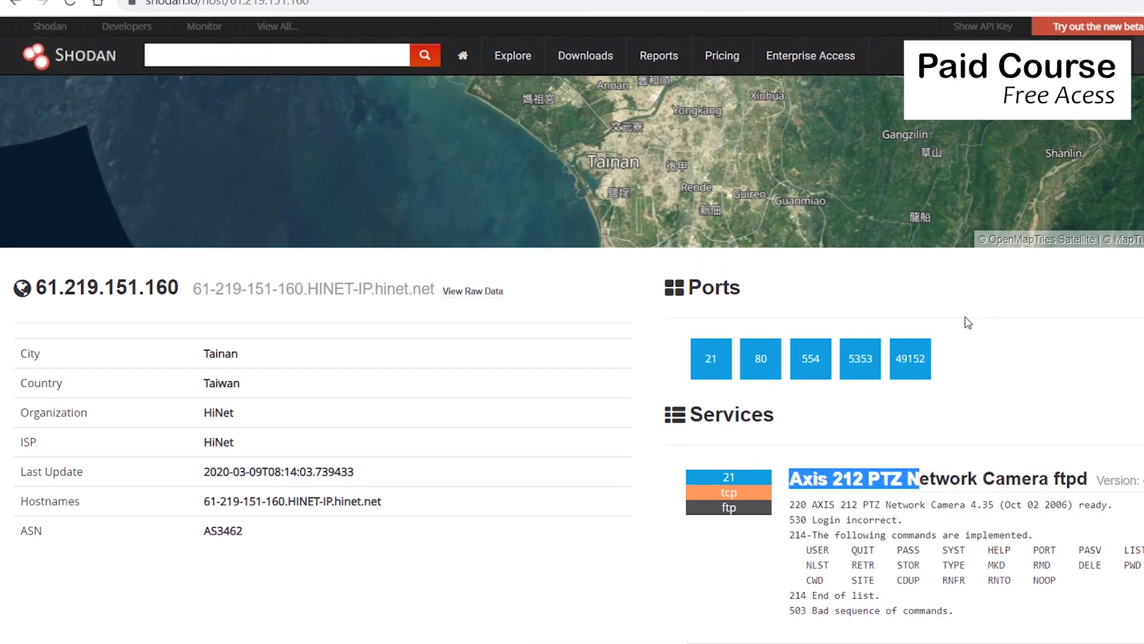
scroll(down, 3)
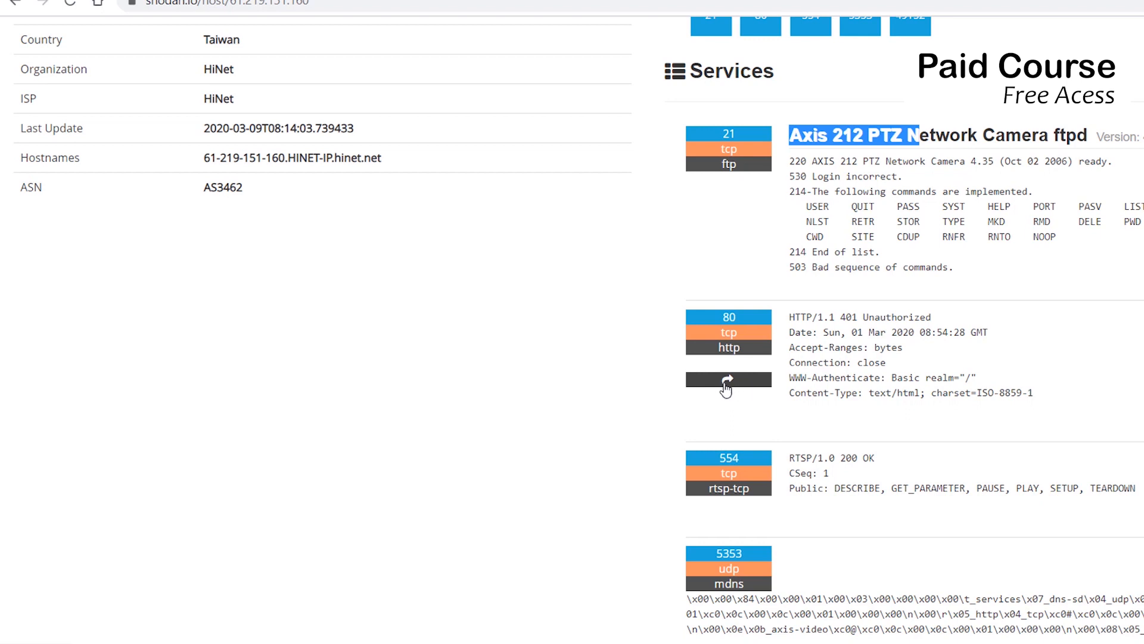
click(727, 379)
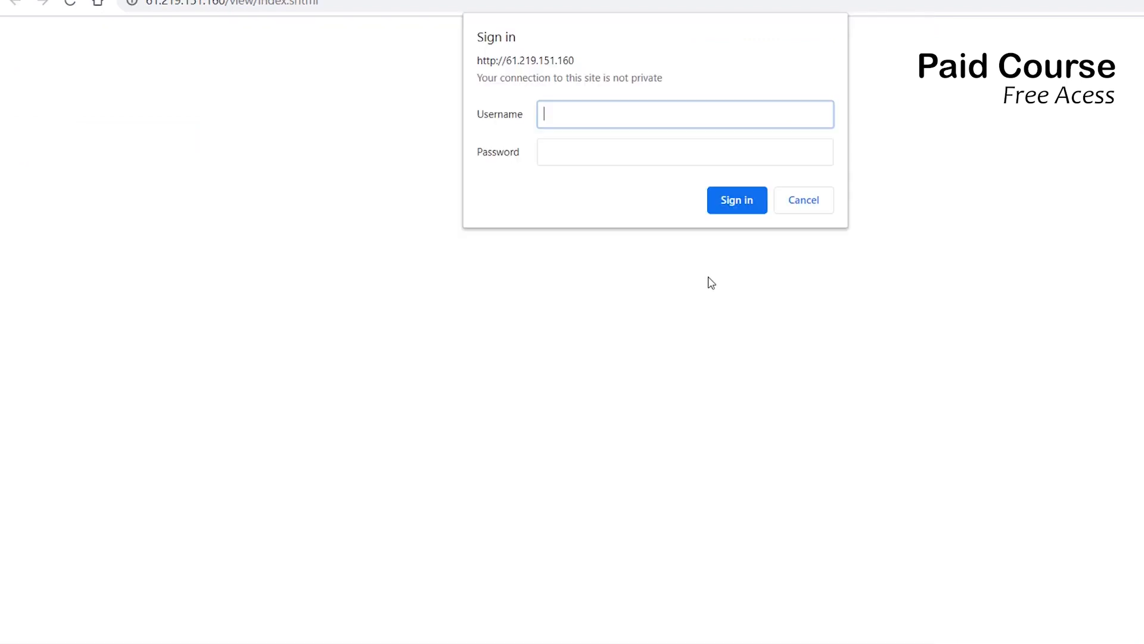
mouse_move(650, 196)
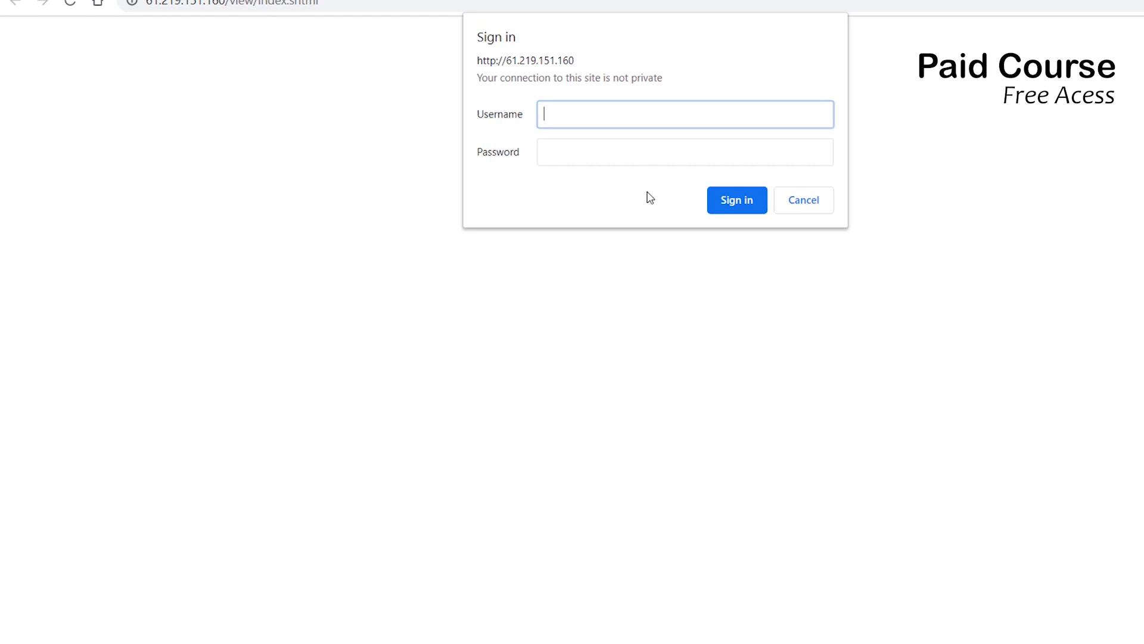
mouse_move(467, 248)
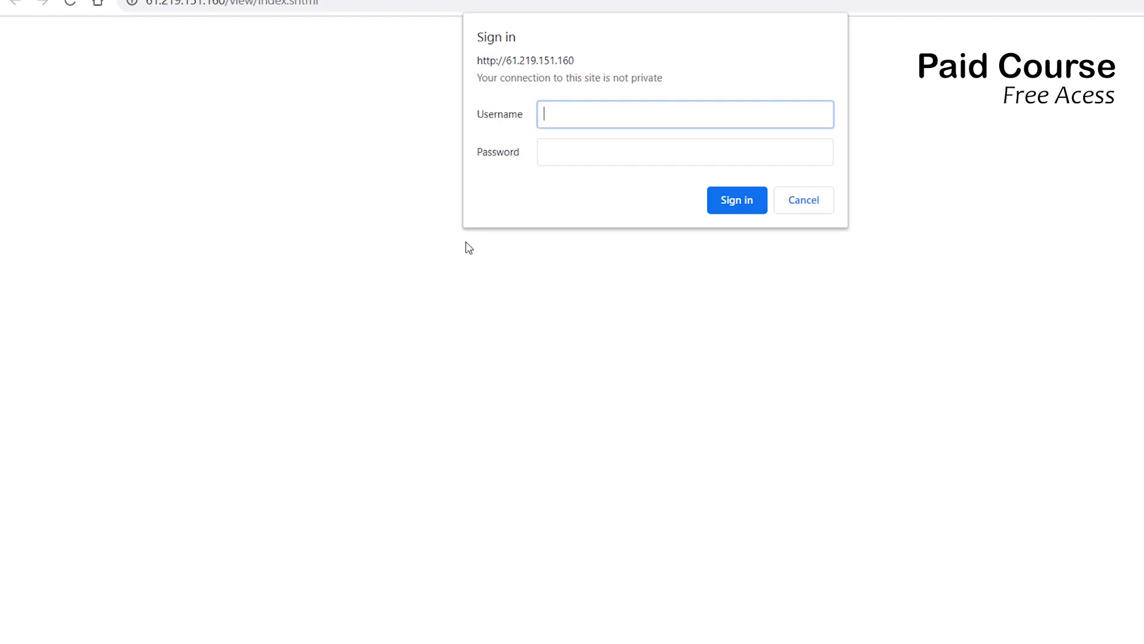
Cancel the camera sign-in prompt and return to the Axis camera search results
click(802, 200)
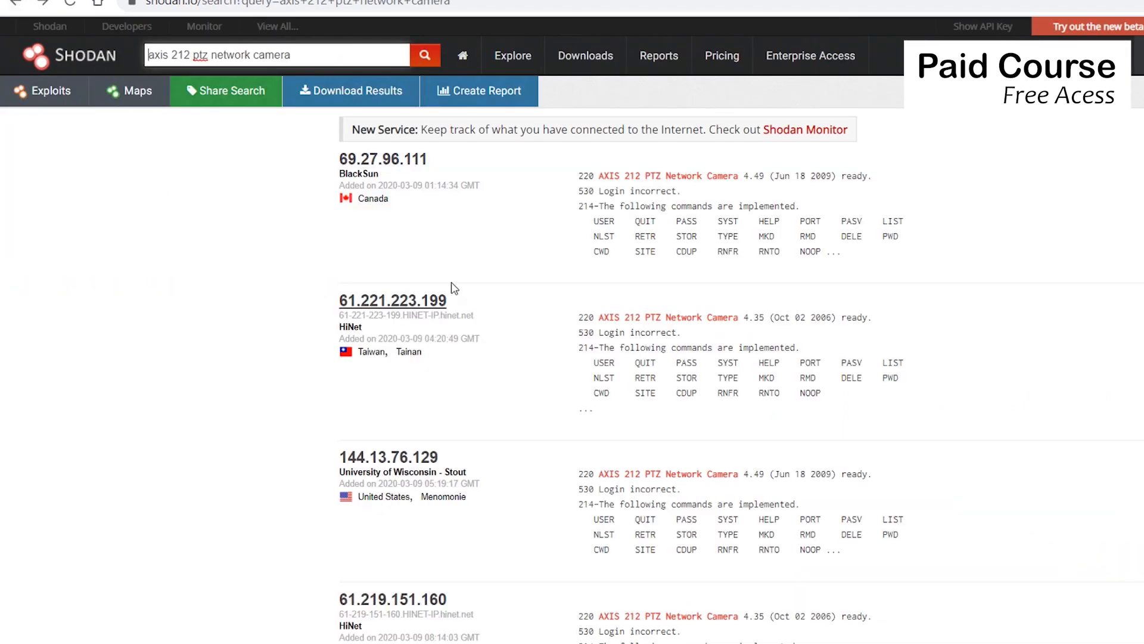
scroll(down, 3)
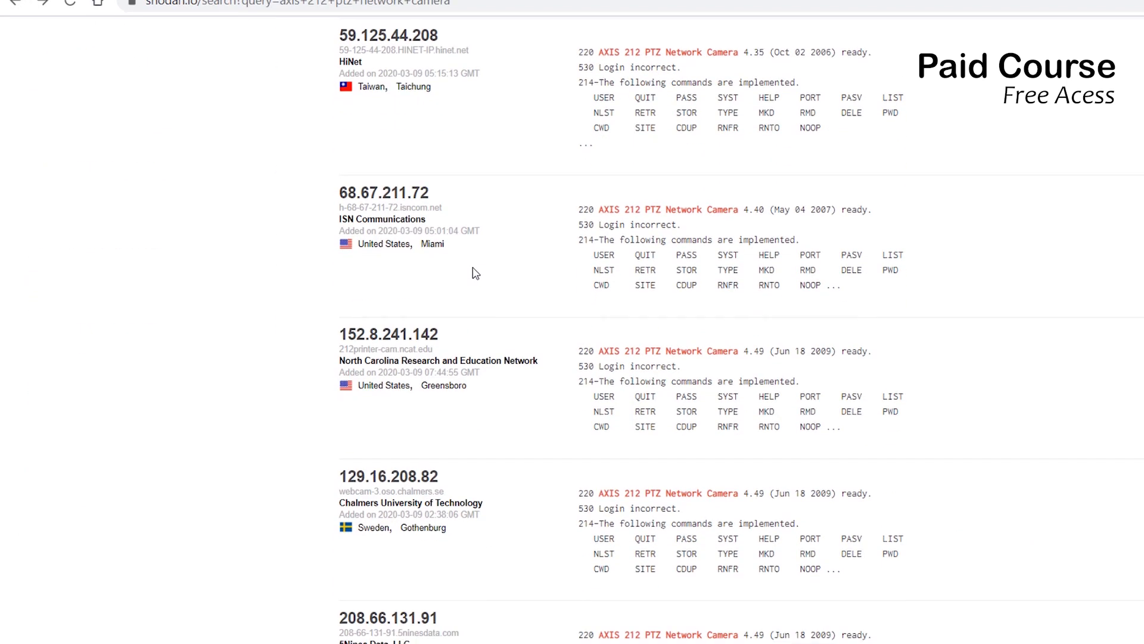
scroll(up, 3)
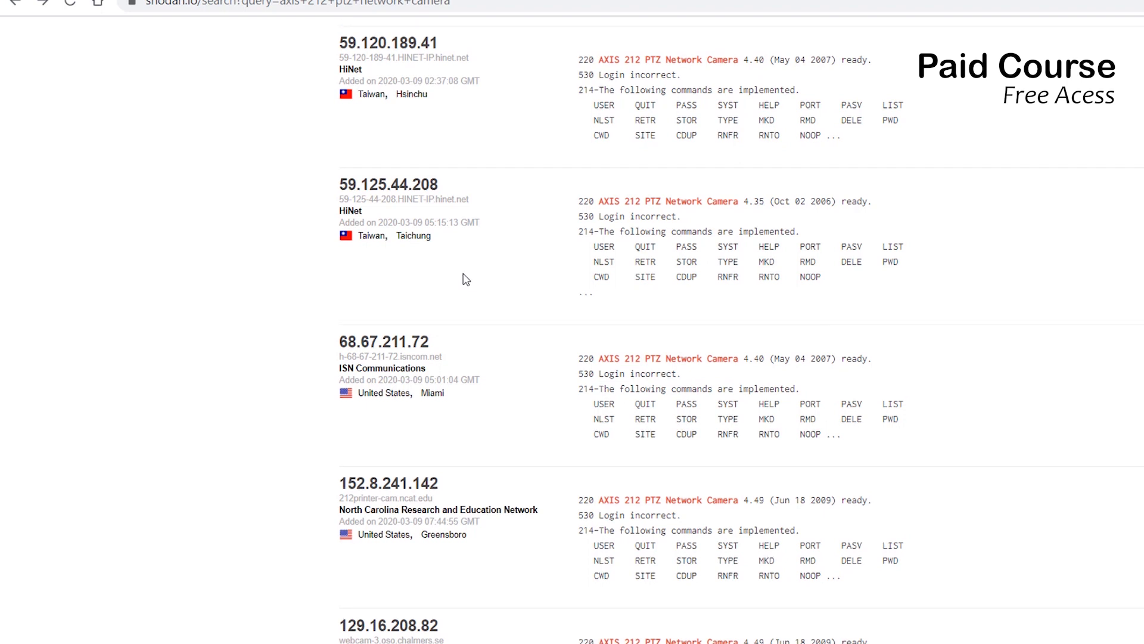
scroll(up, 3)
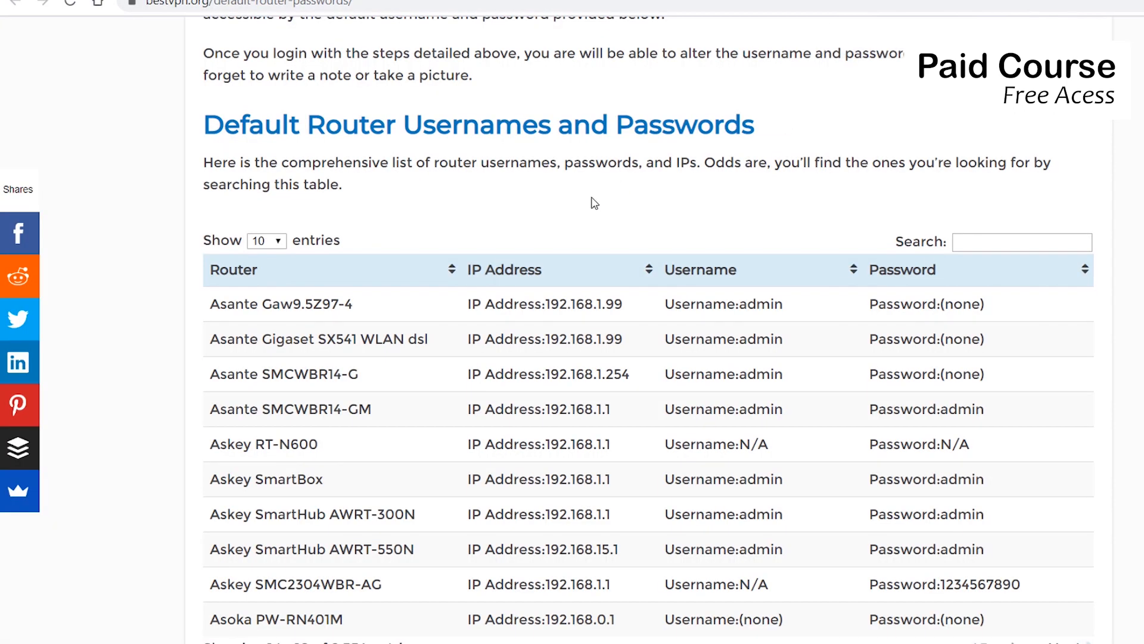
Filter the router password table by 'tp', 'ci', then 'd-link' to list D-Link credentials
text(tp-)
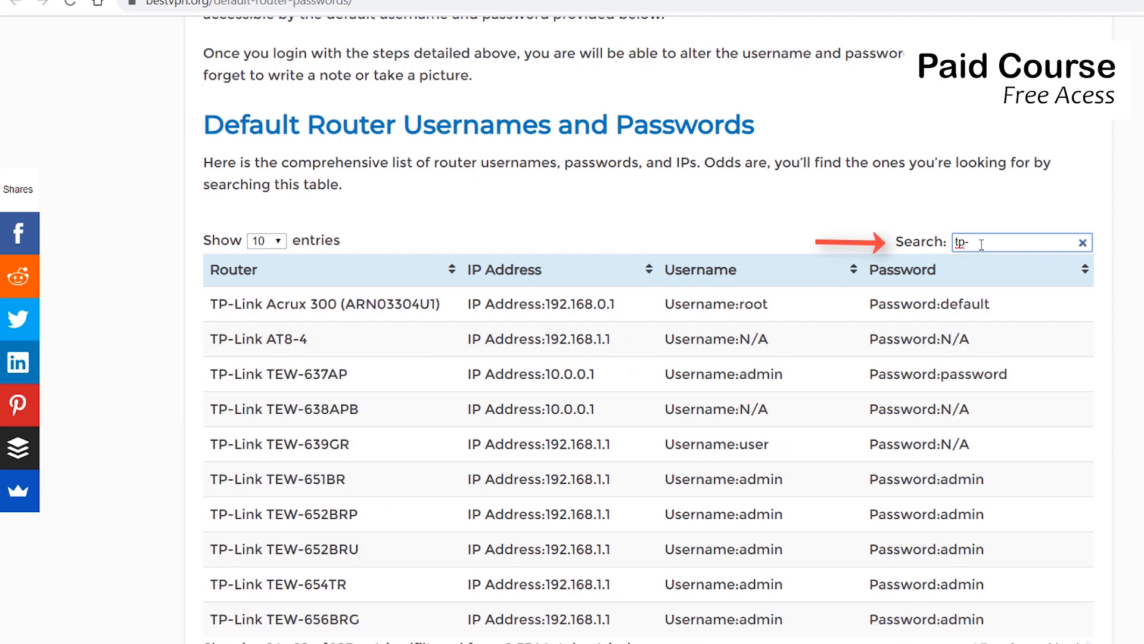
text(ci)
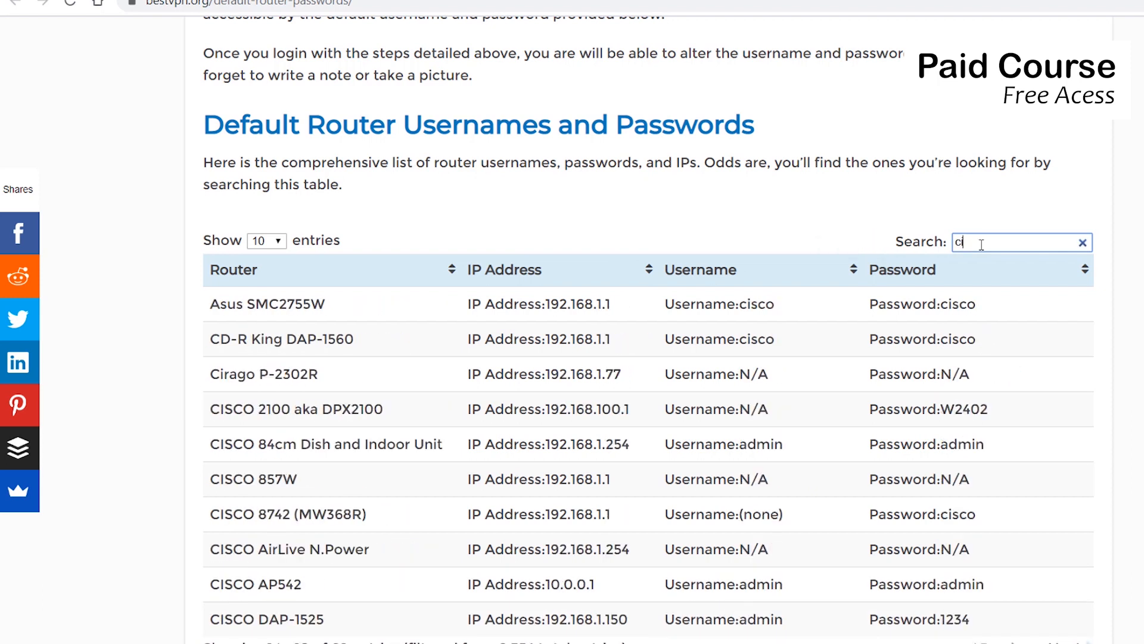
text(d-link)
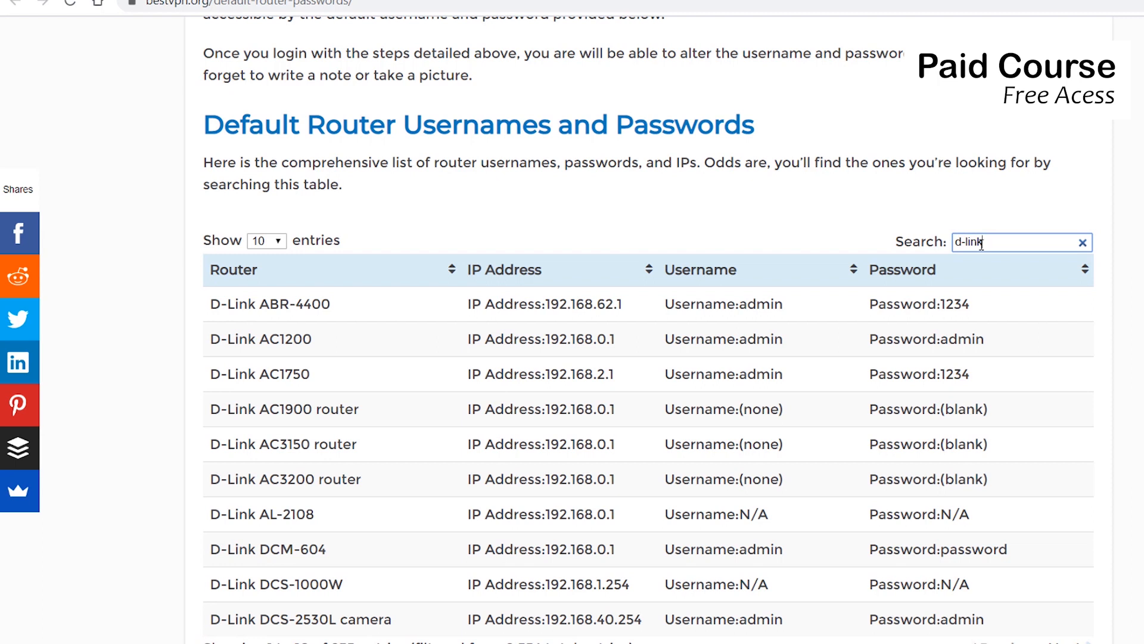
mouse_move(880, 190)
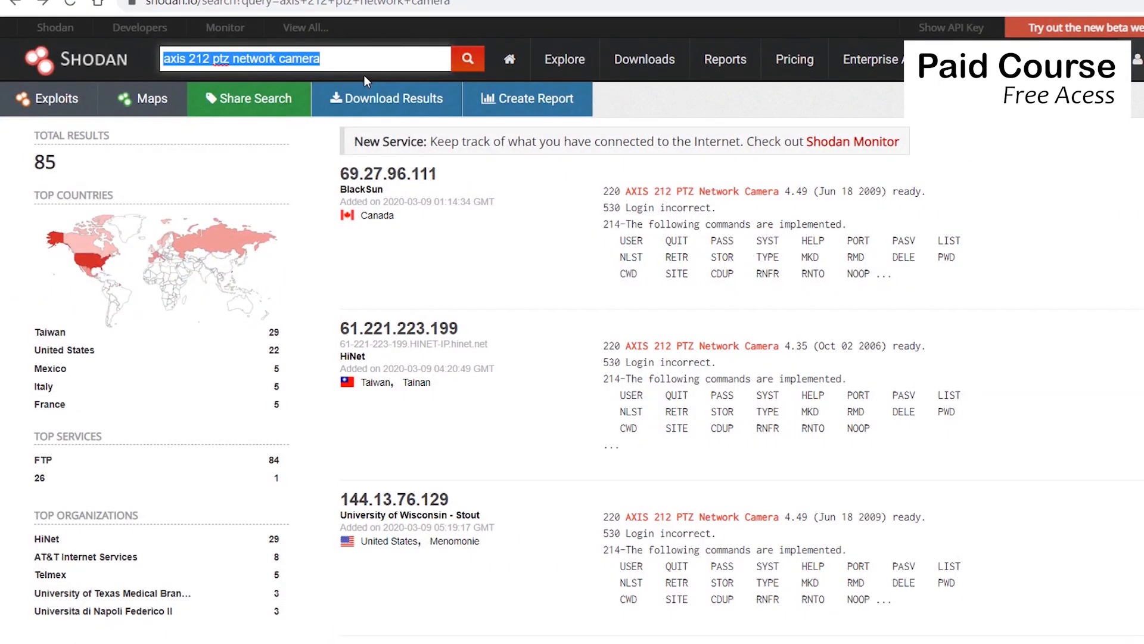
Search Shodan for webcamxp, returning 506 results, and scroll through the webcamXP 5 servers
text(webcap)
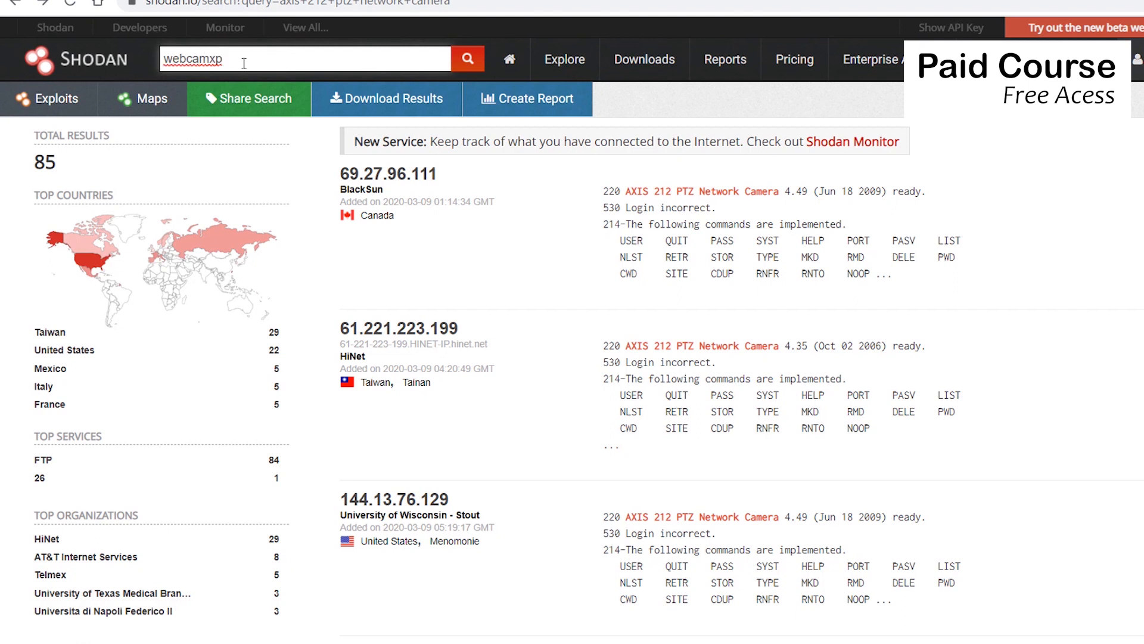
click(468, 58)
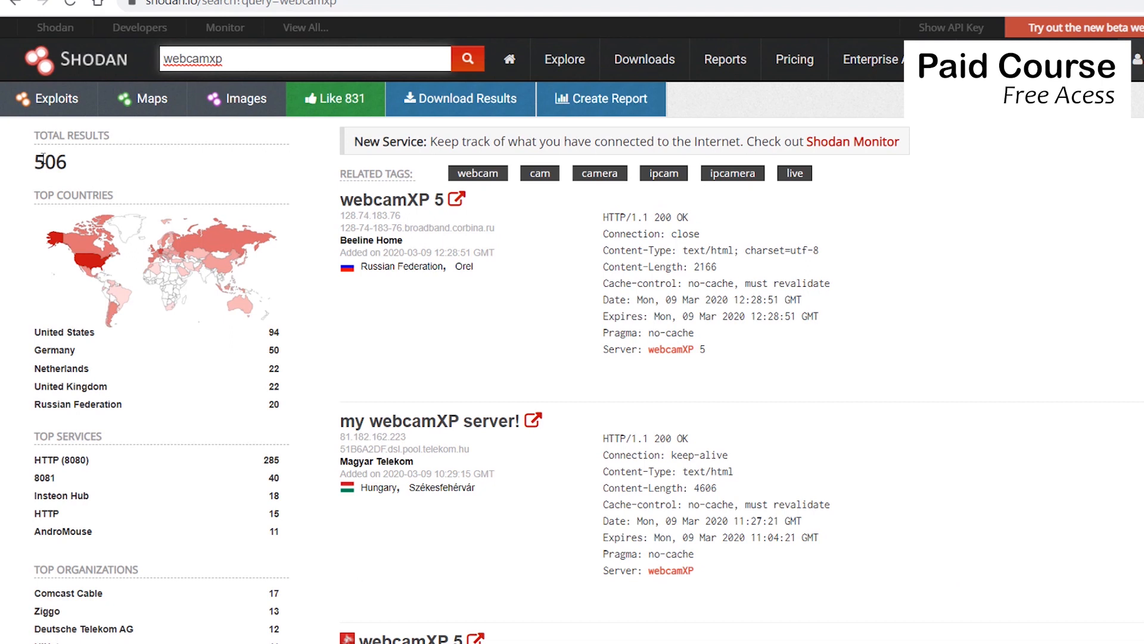
mouse_move(703, 265)
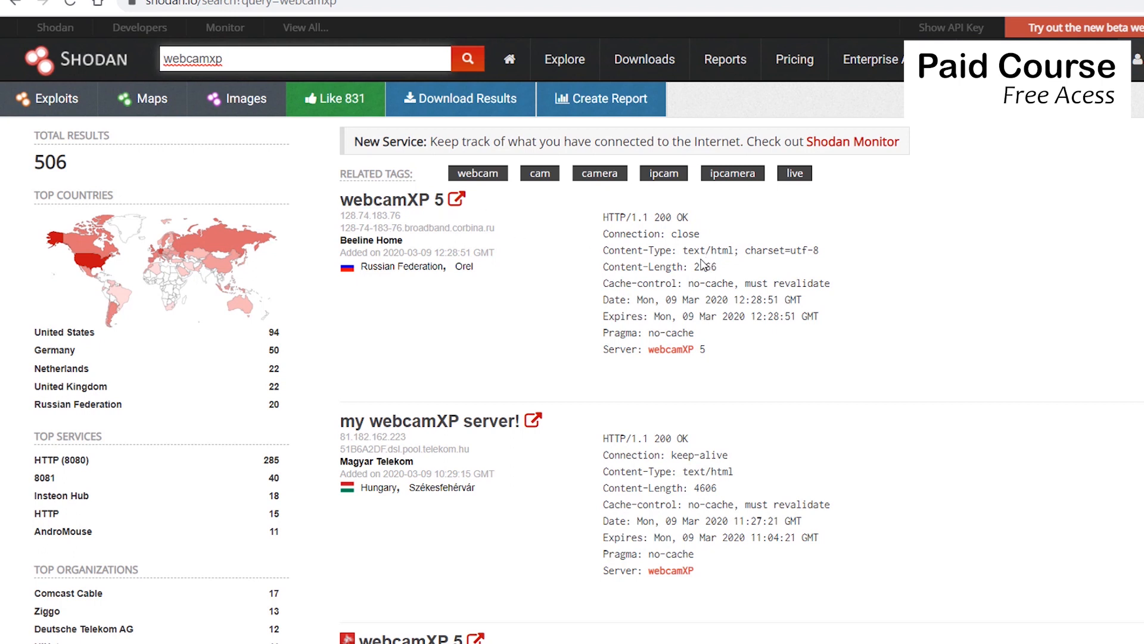
scroll(down, 3)
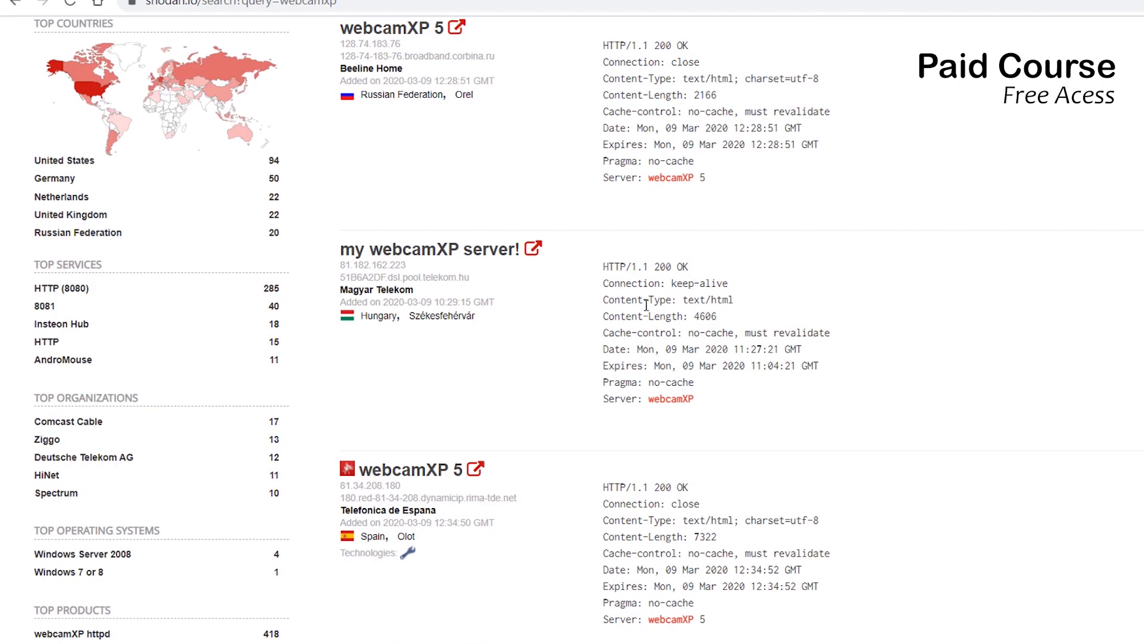
scroll(down, 3)
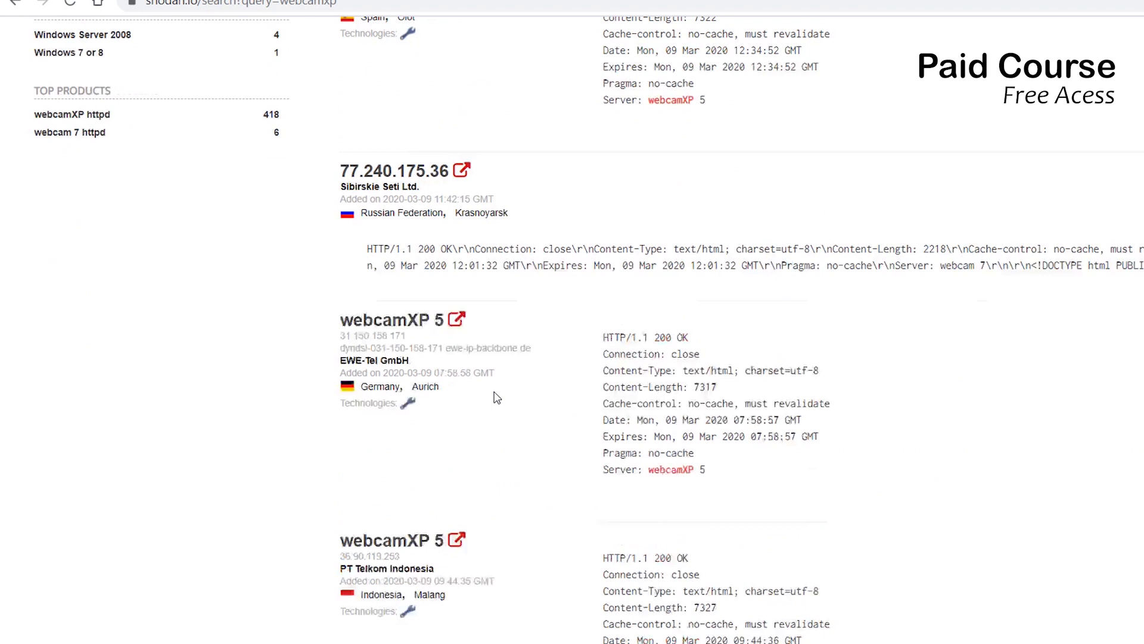
click(459, 318)
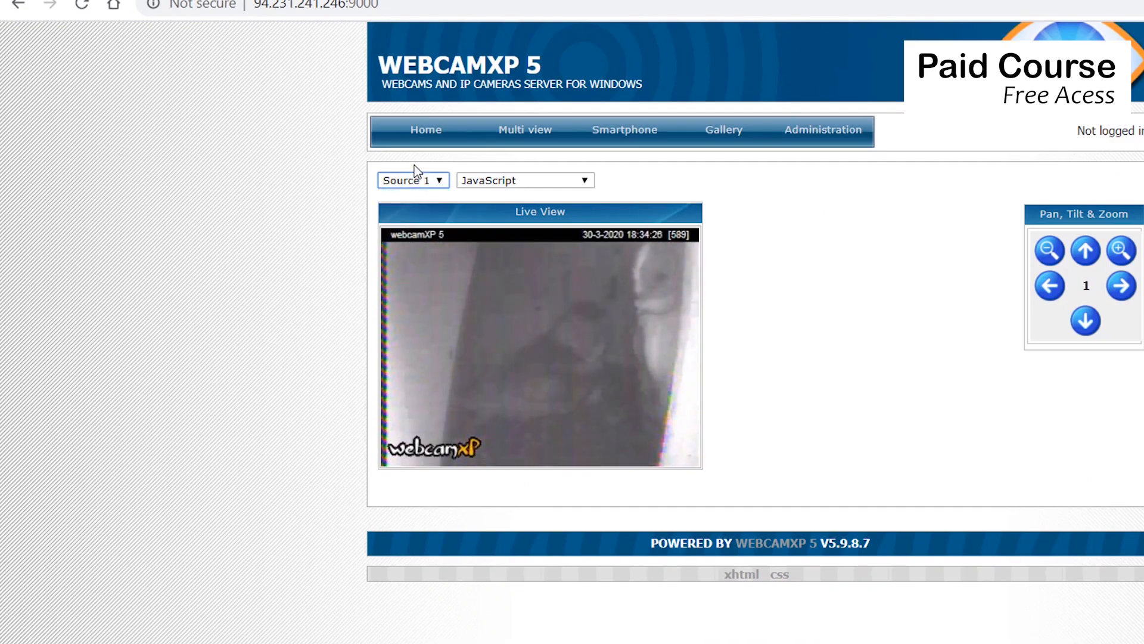
click(411, 180)
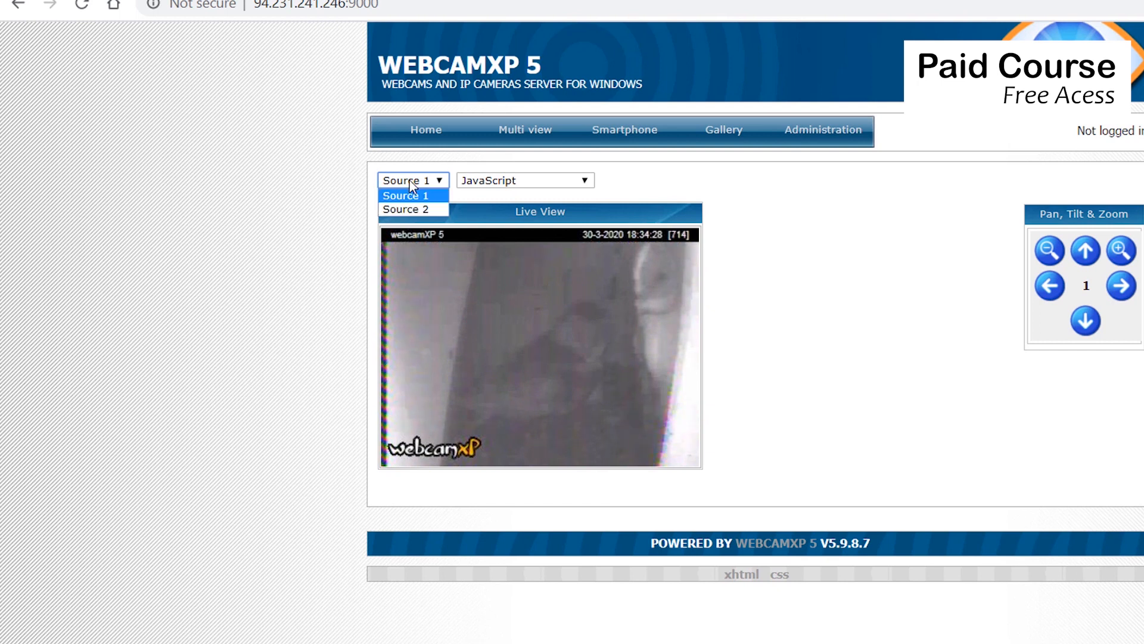
click(406, 210)
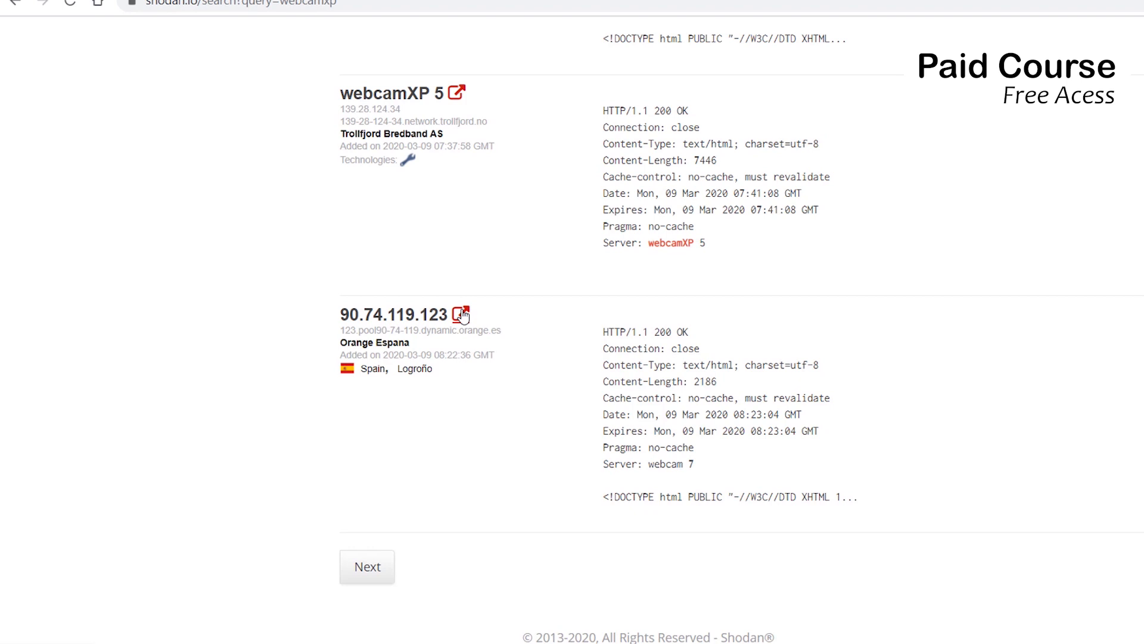
Open another webcamXP server's live stream and switch between its camera 1 and camera 2 feeds
click(460, 314)
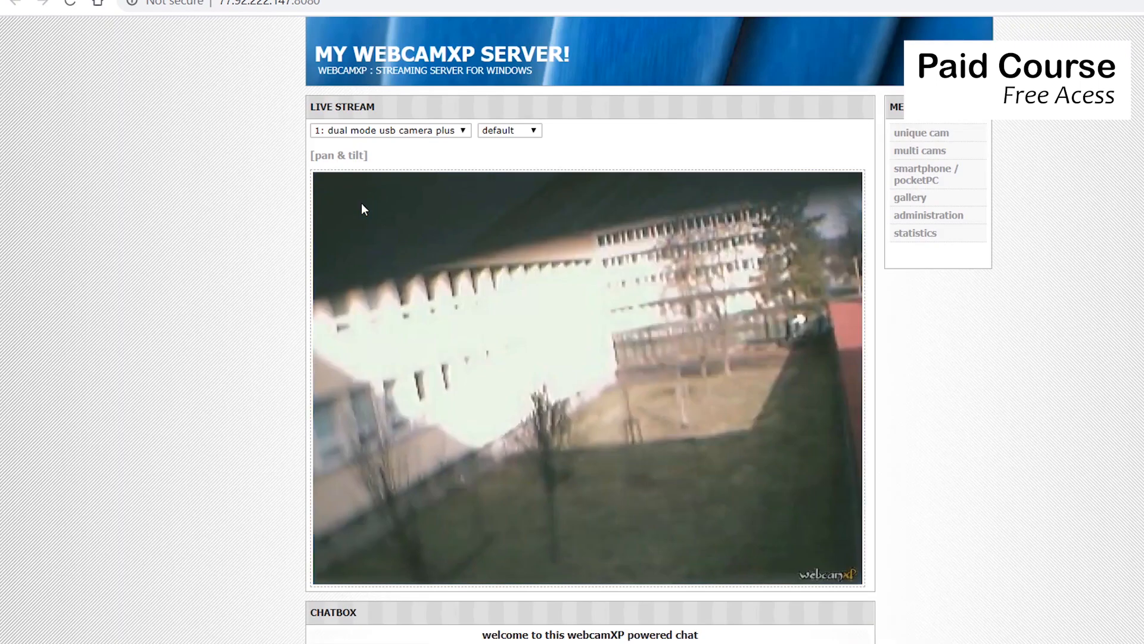
mouse_move(1054, 282)
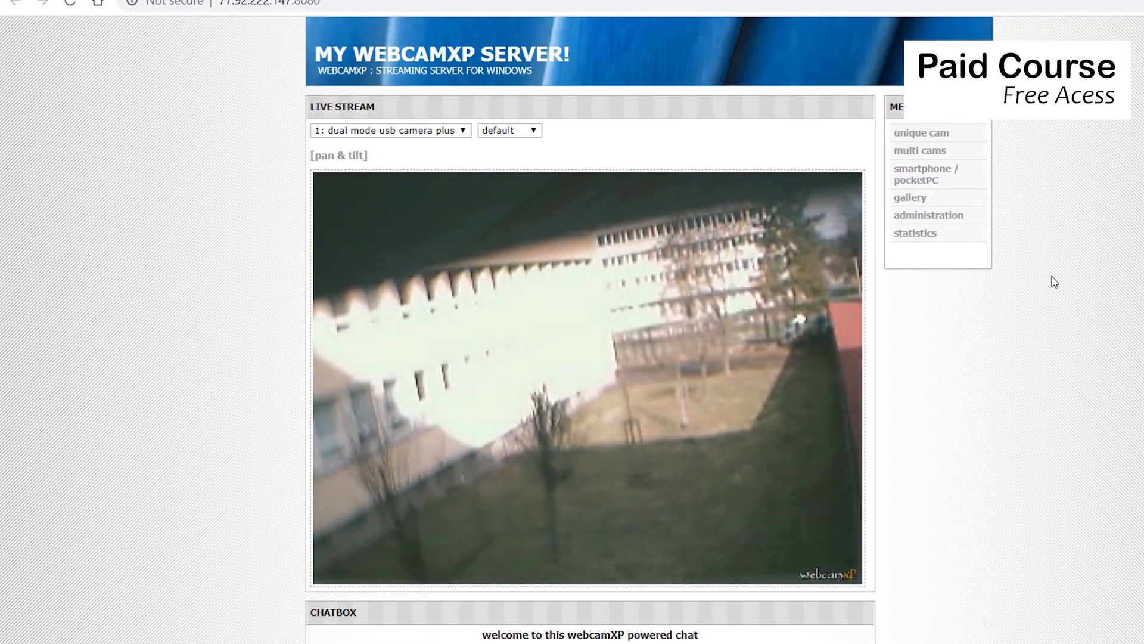
click(391, 130)
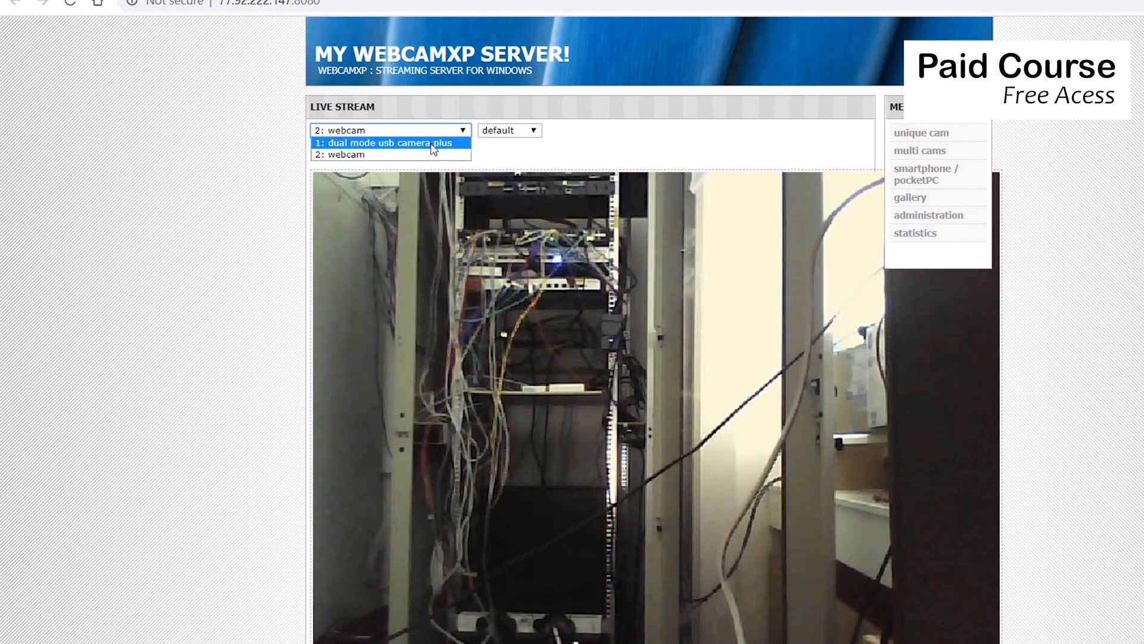
click(385, 142)
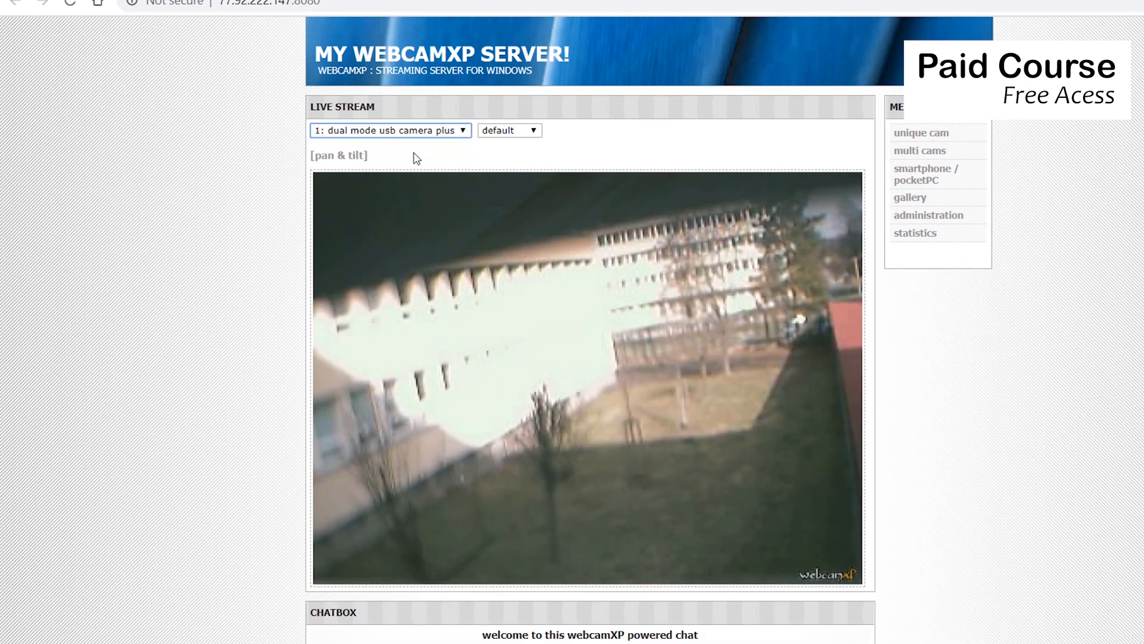
click(391, 130)
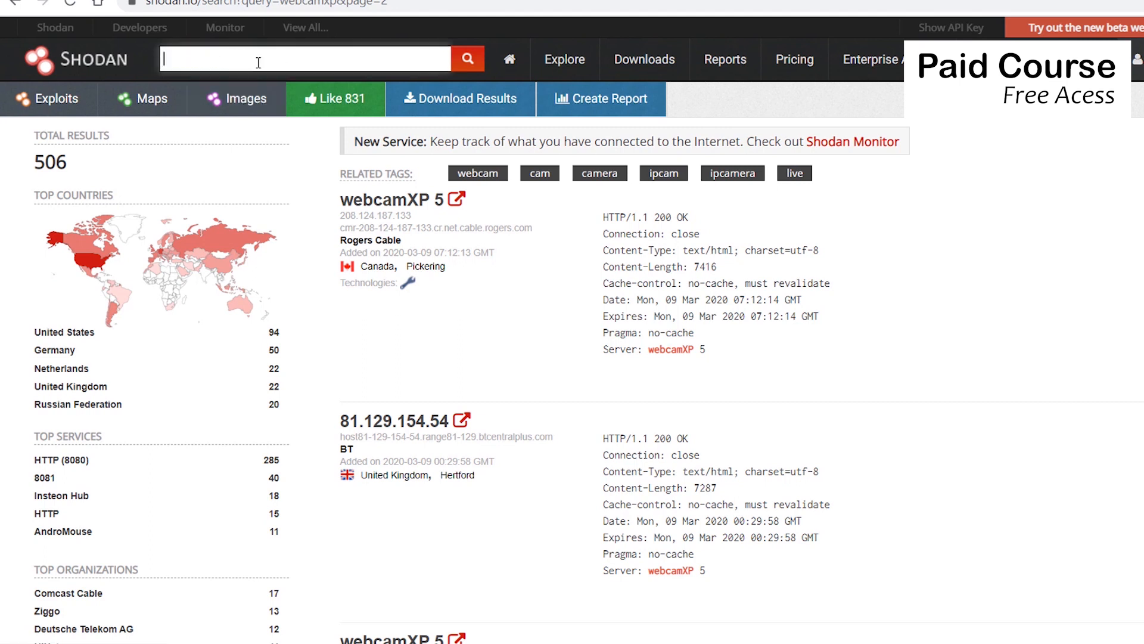
text(P372 "ANPR enabled")
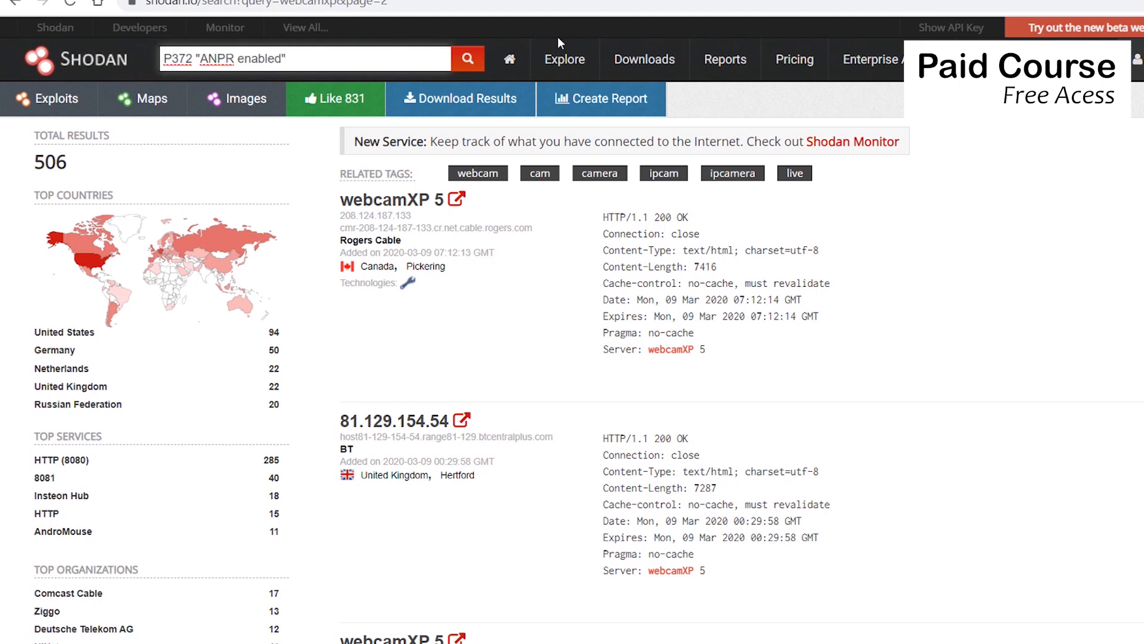
click(467, 59)
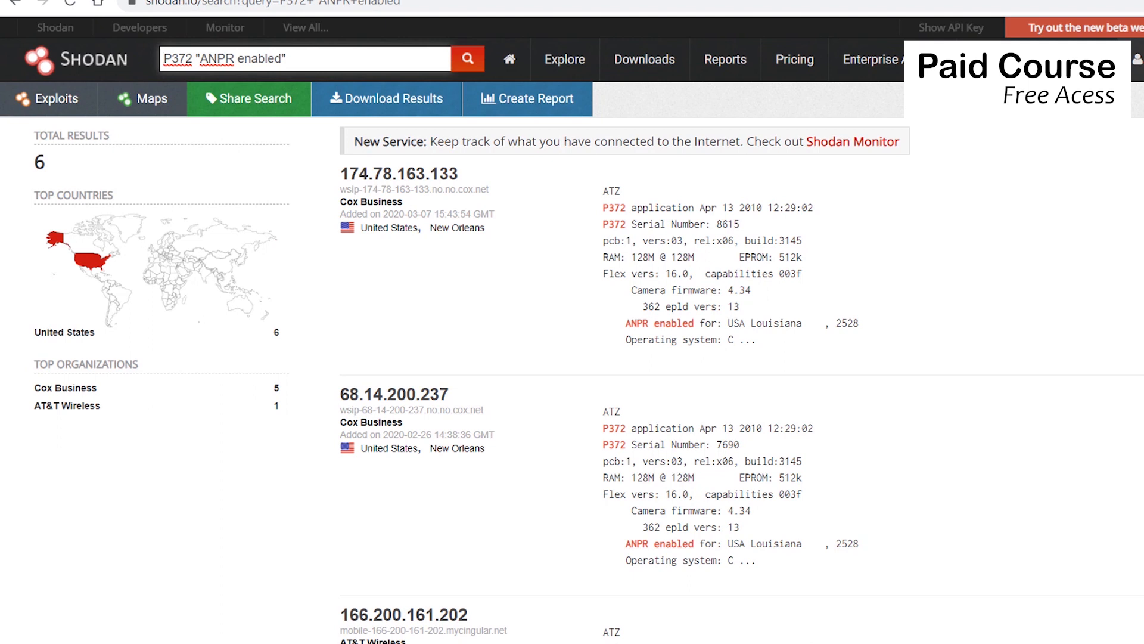
mouse_move(481, 233)
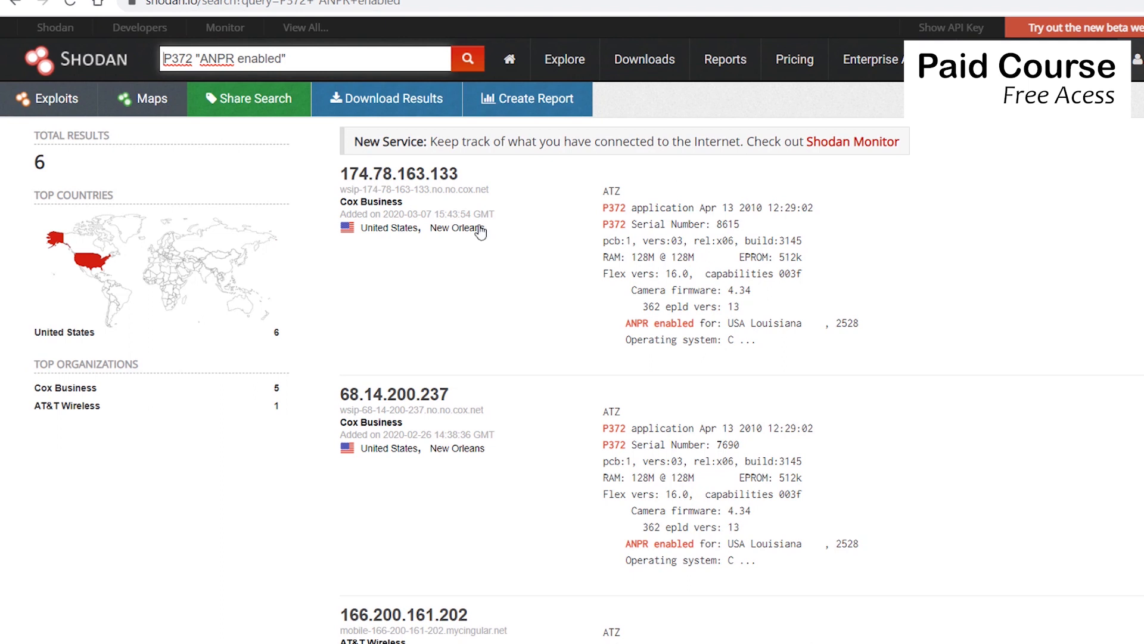
scroll(down, 3)
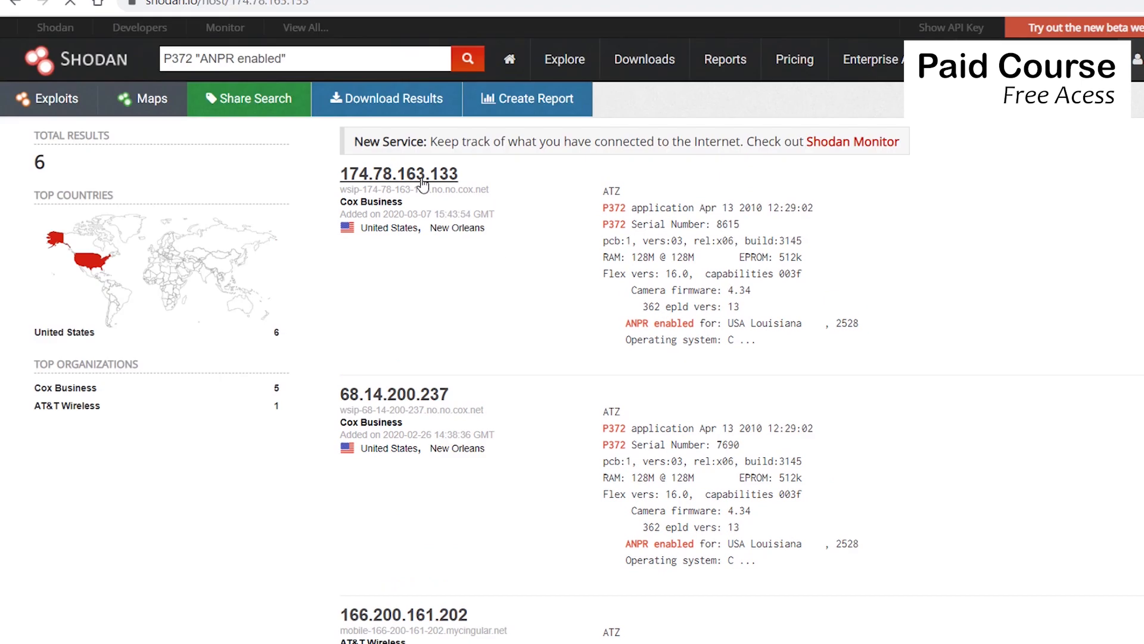
click(398, 174)
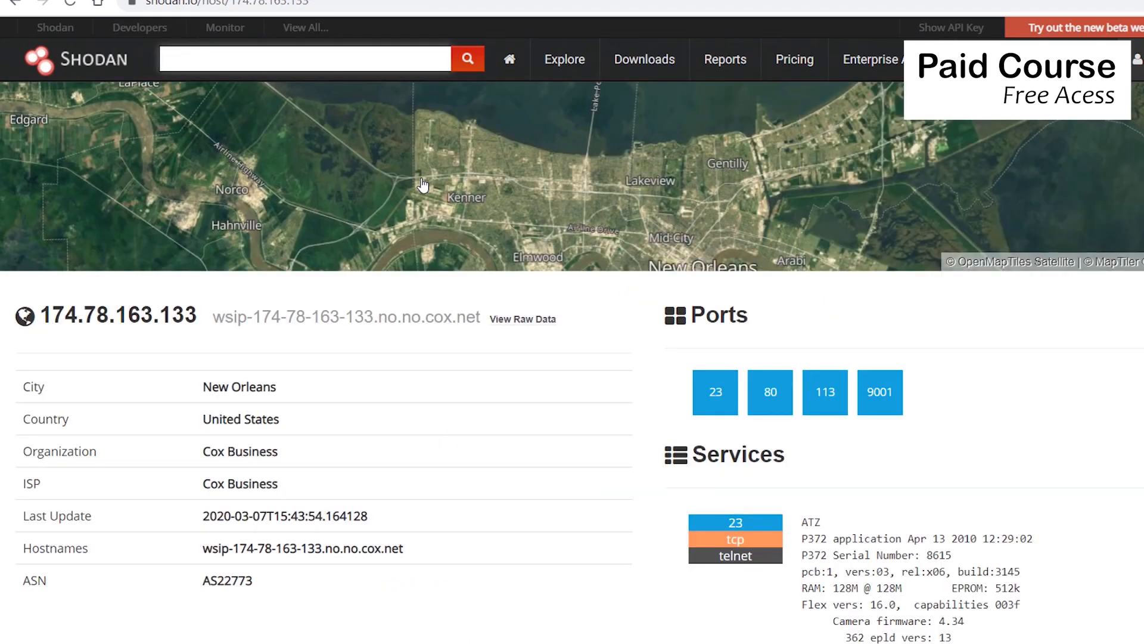
click(305, 58)
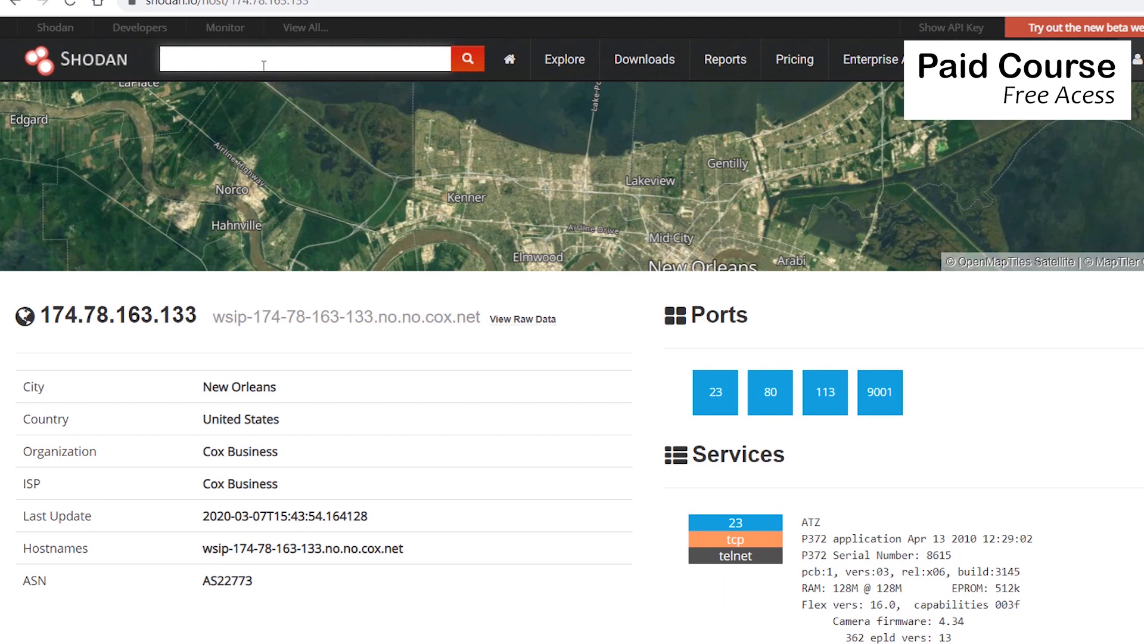
Search Shodan for 'Encartele Confidential' login screens
text("[2J[H Encartele Confidential")
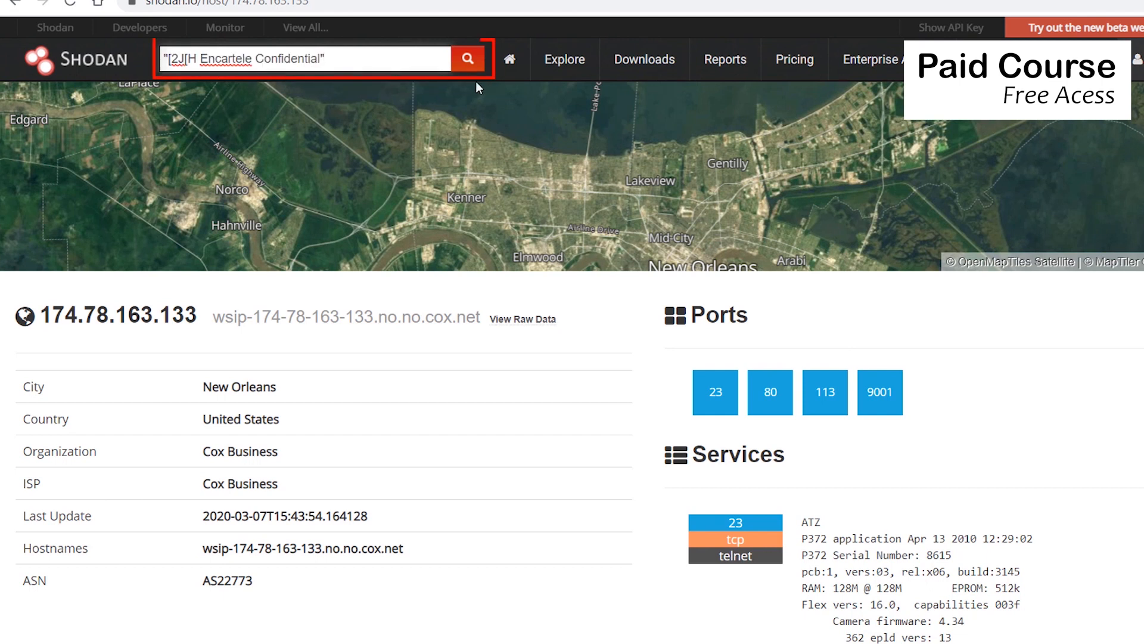
click(468, 58)
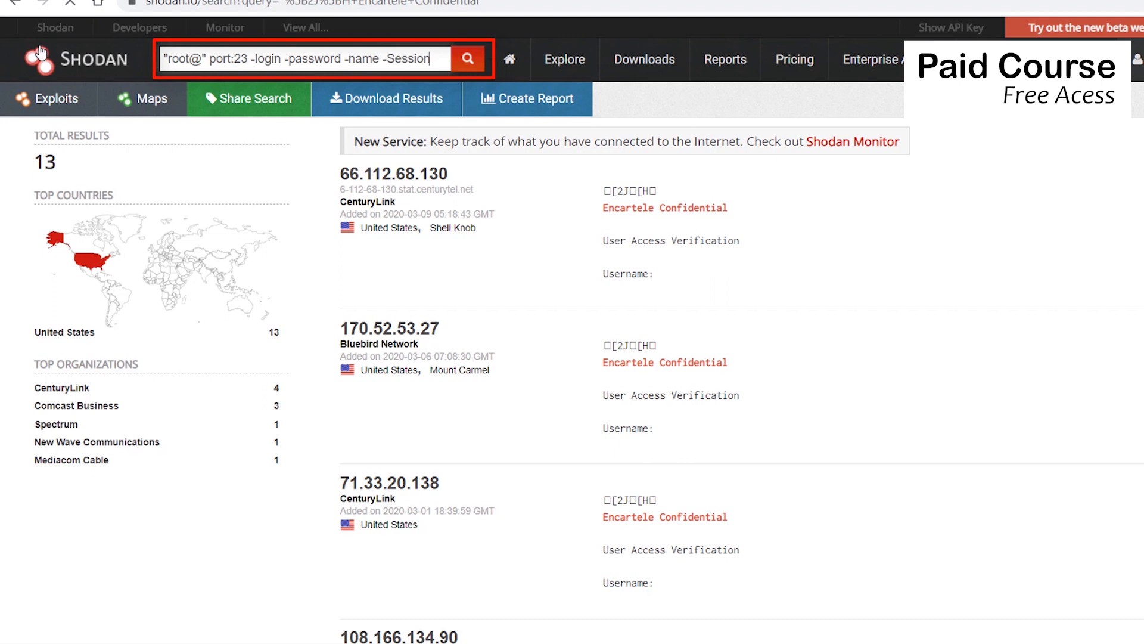
click(467, 59)
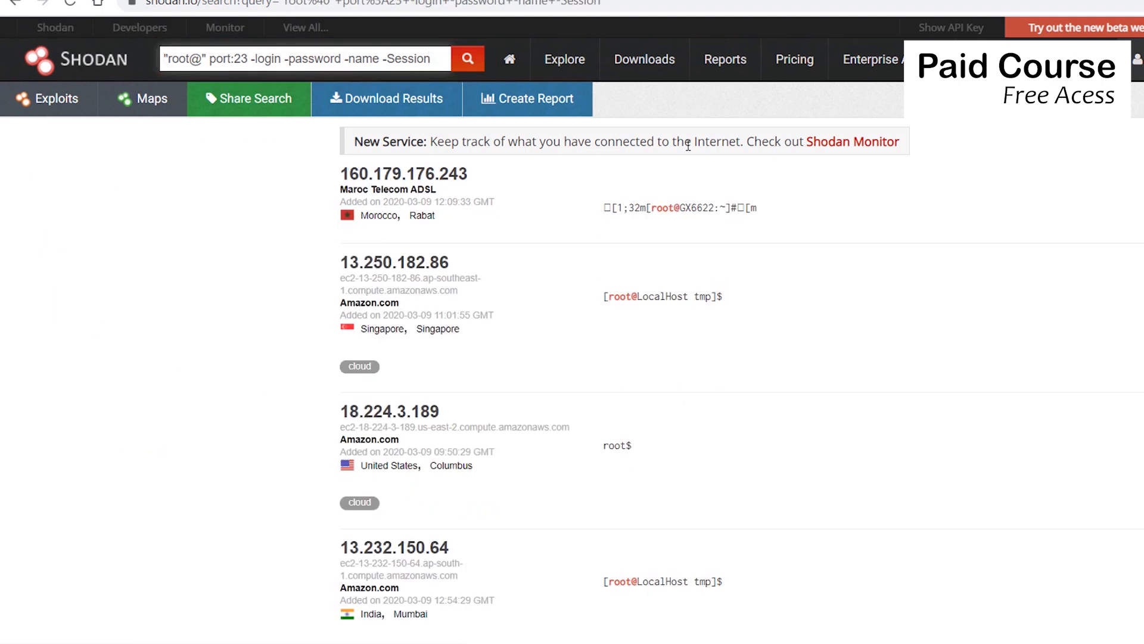
scroll(down, 3)
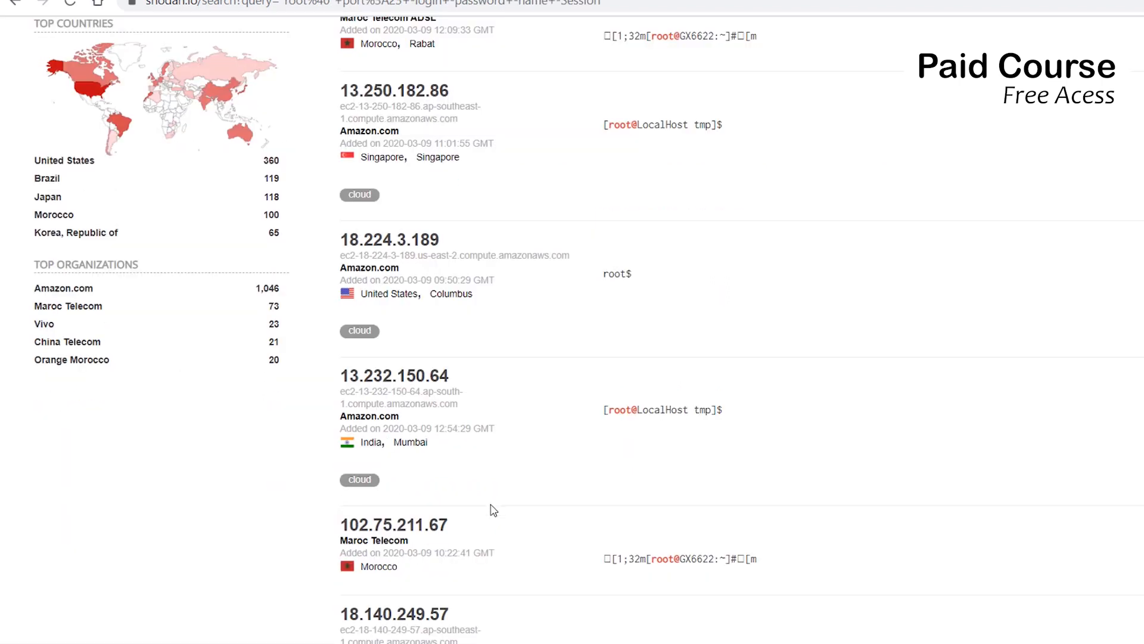
scroll(down, 3)
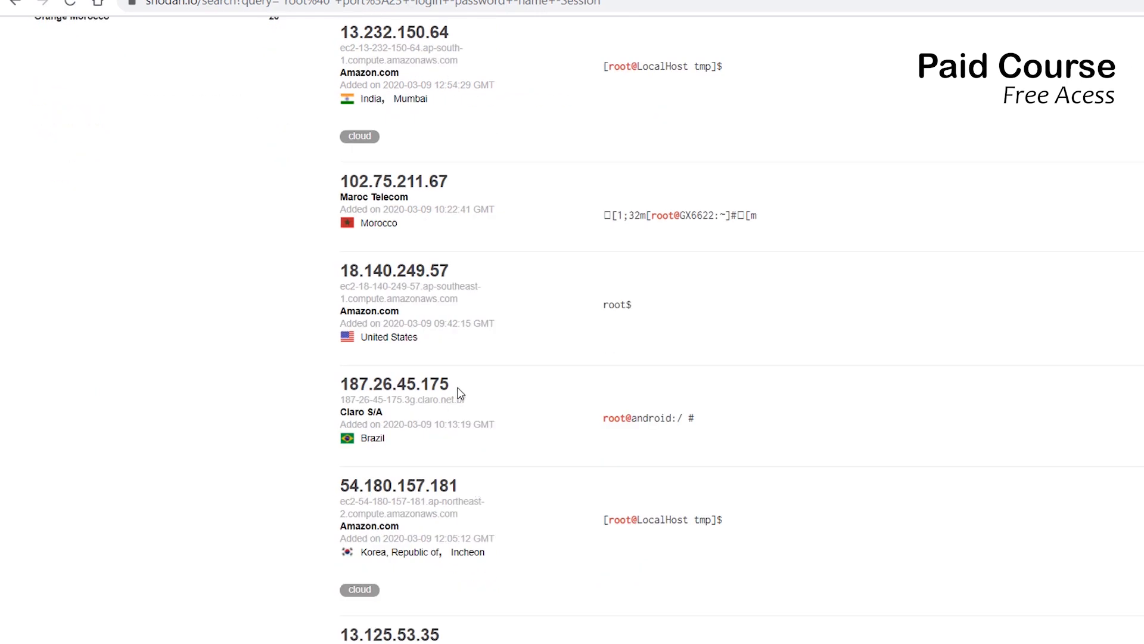
double_click(394, 383)
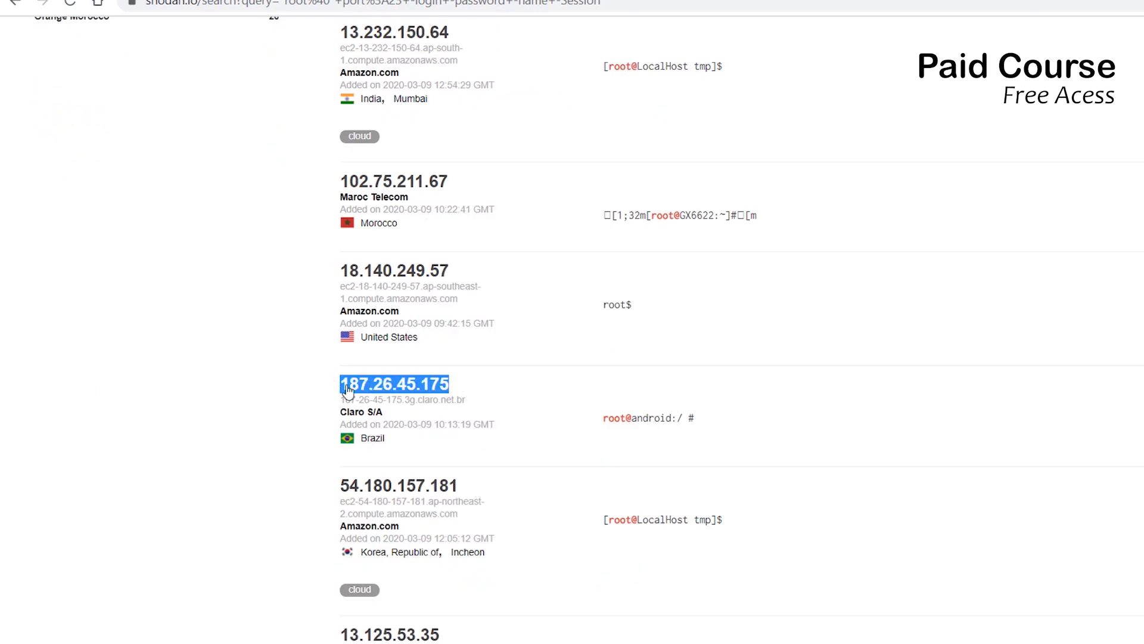
mouse_move(507, 374)
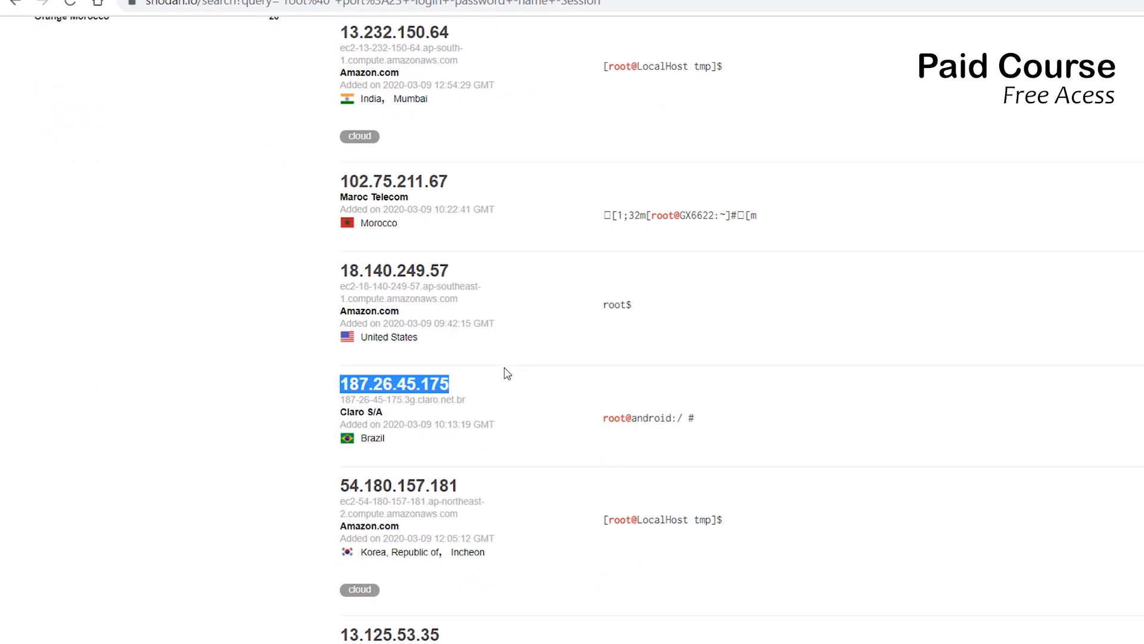
mouse_move(473, 395)
text(cmd)
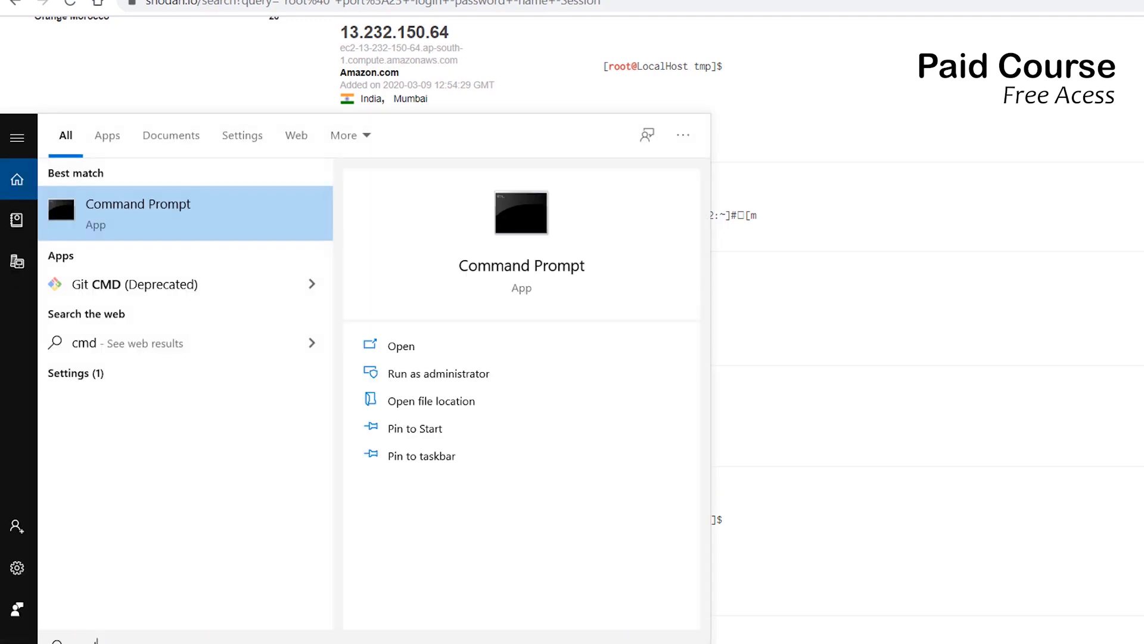
click(401, 346)
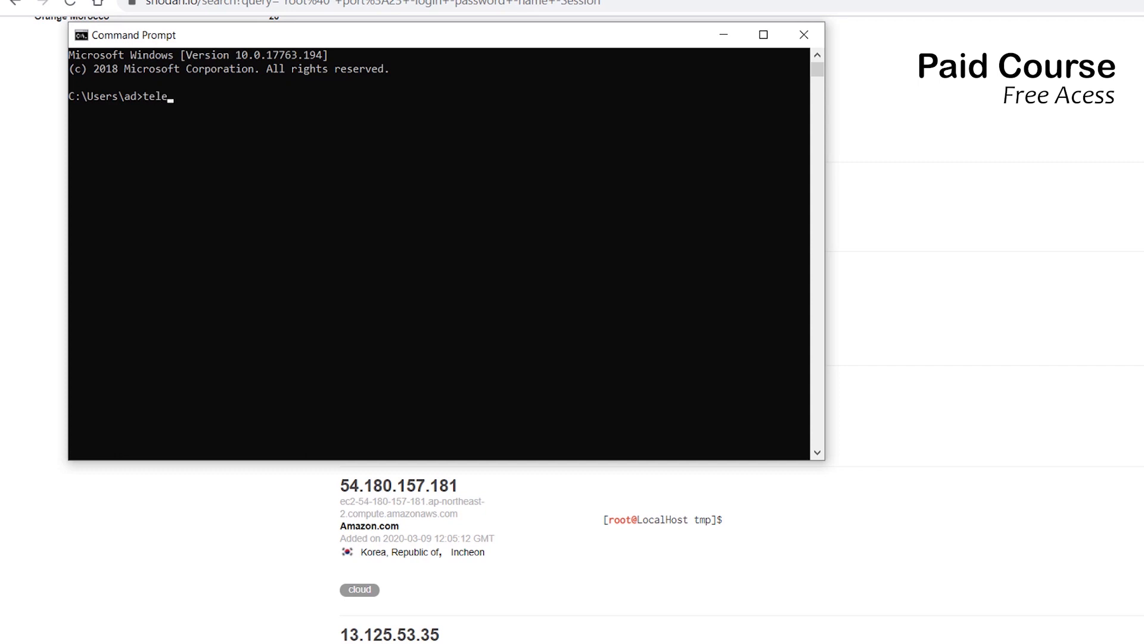
text(net ^V)
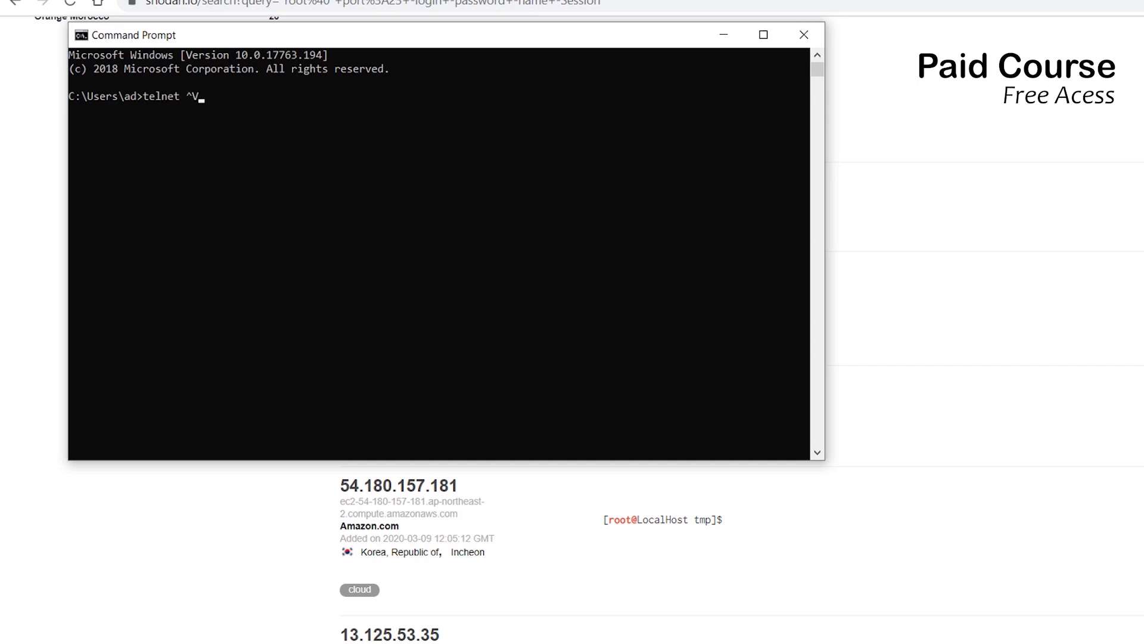
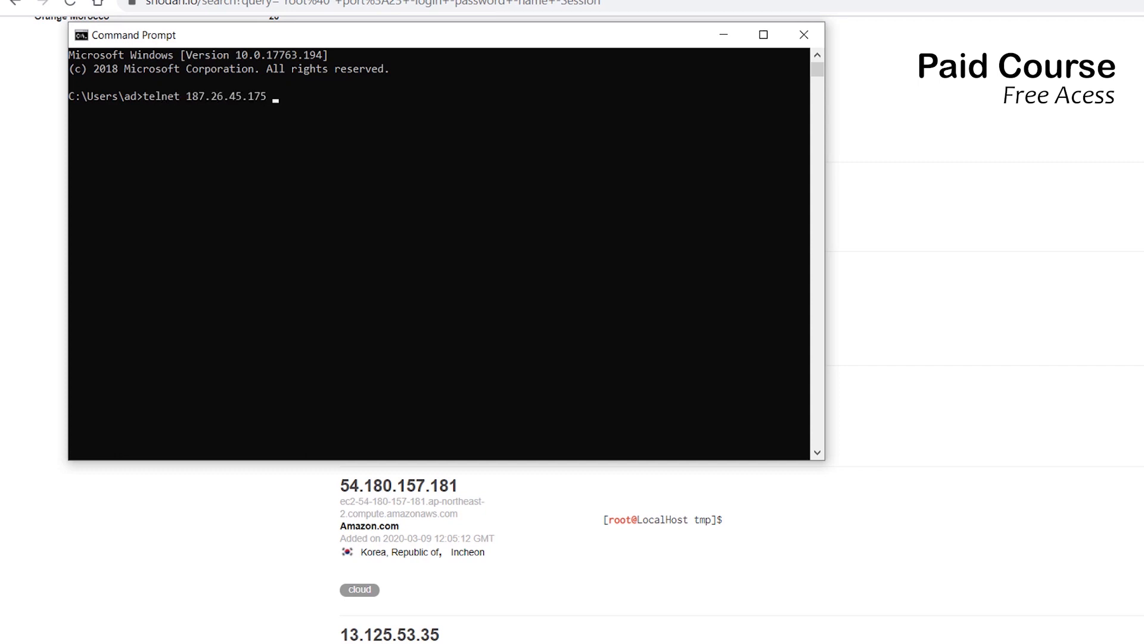
text(23)
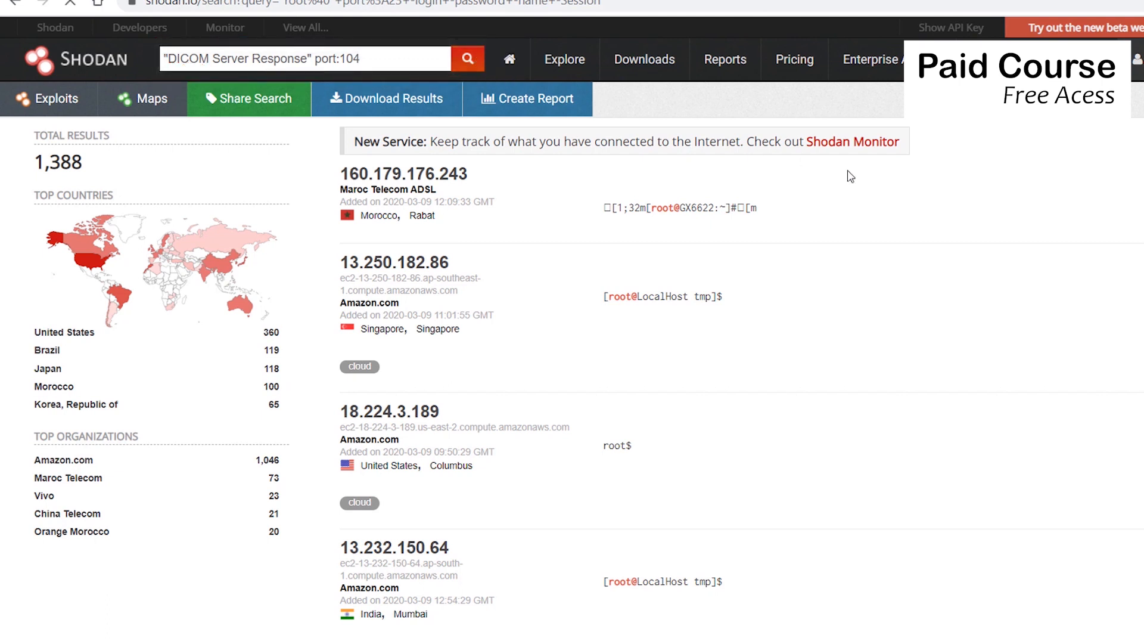
Run the "DICOM Server Response" port:104 search and review its roughly 1,316 results
click(467, 58)
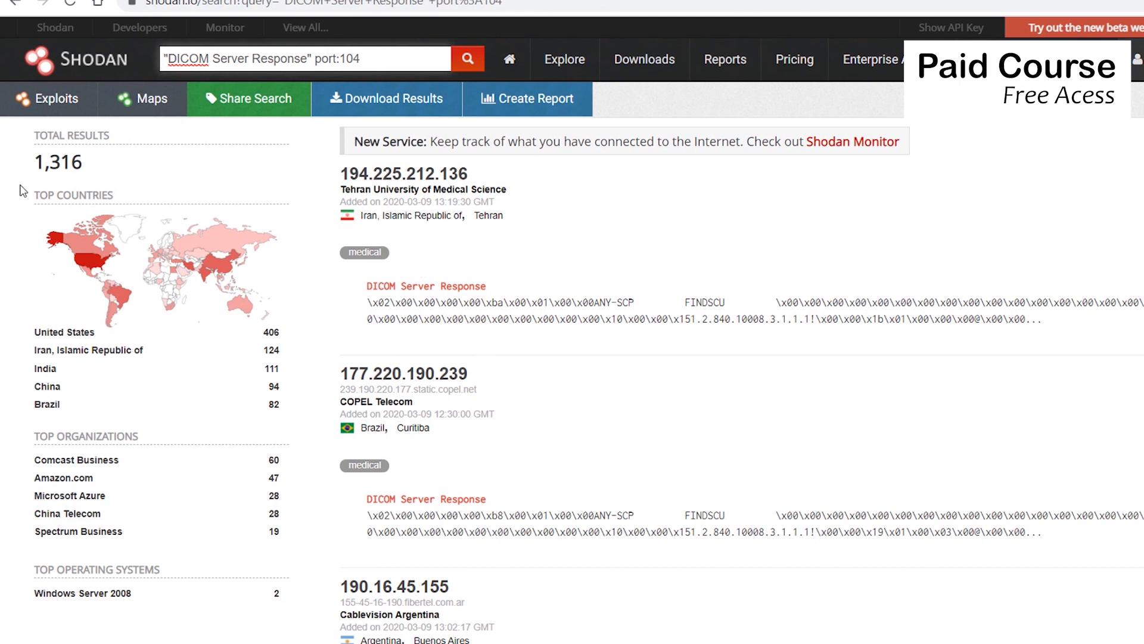
mouse_move(51, 169)
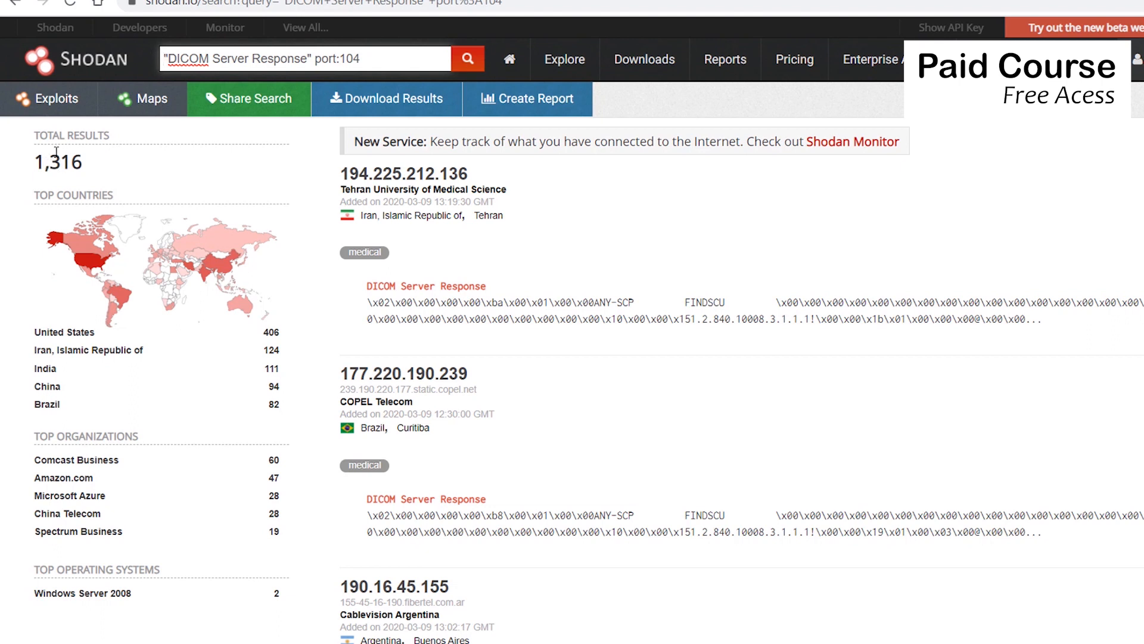
mouse_move(105, 148)
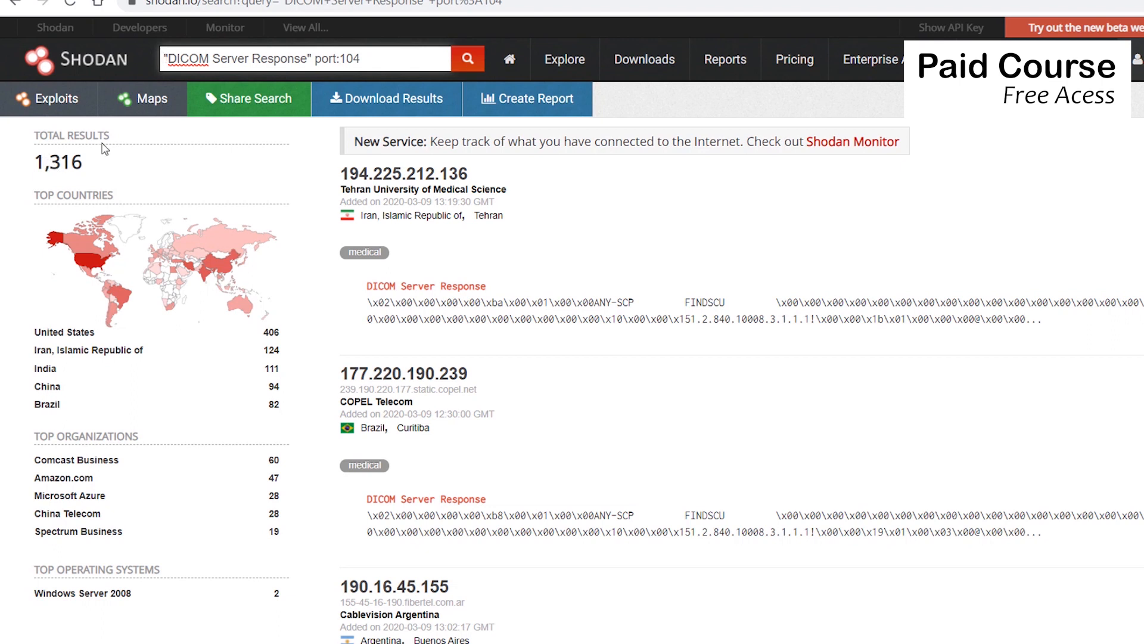
scroll(down, 3)
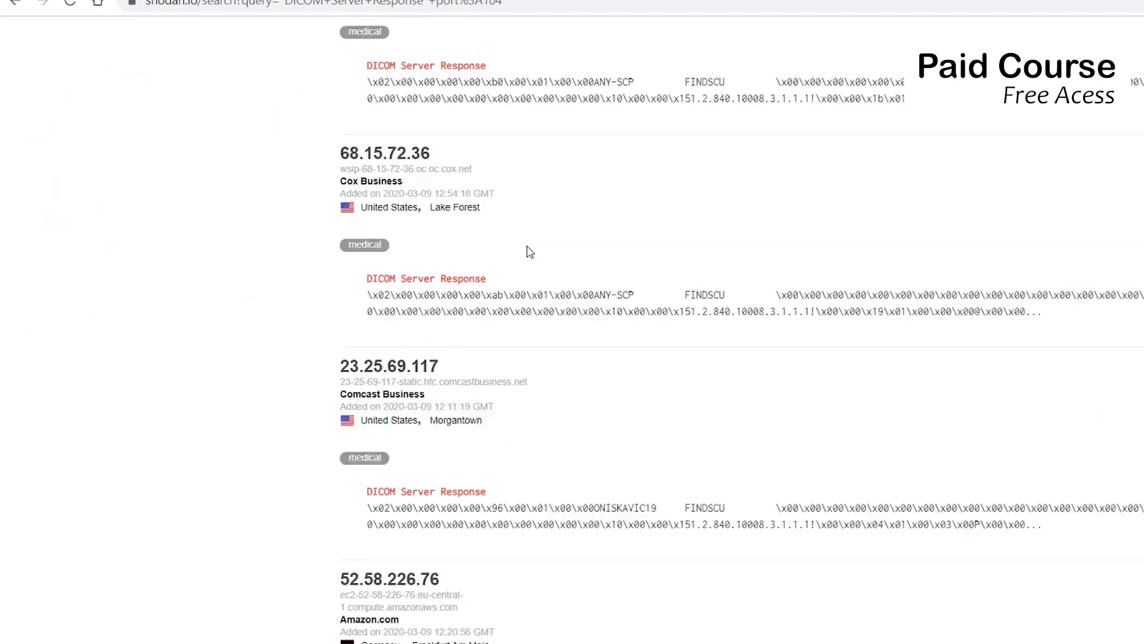
scroll(up, 3)
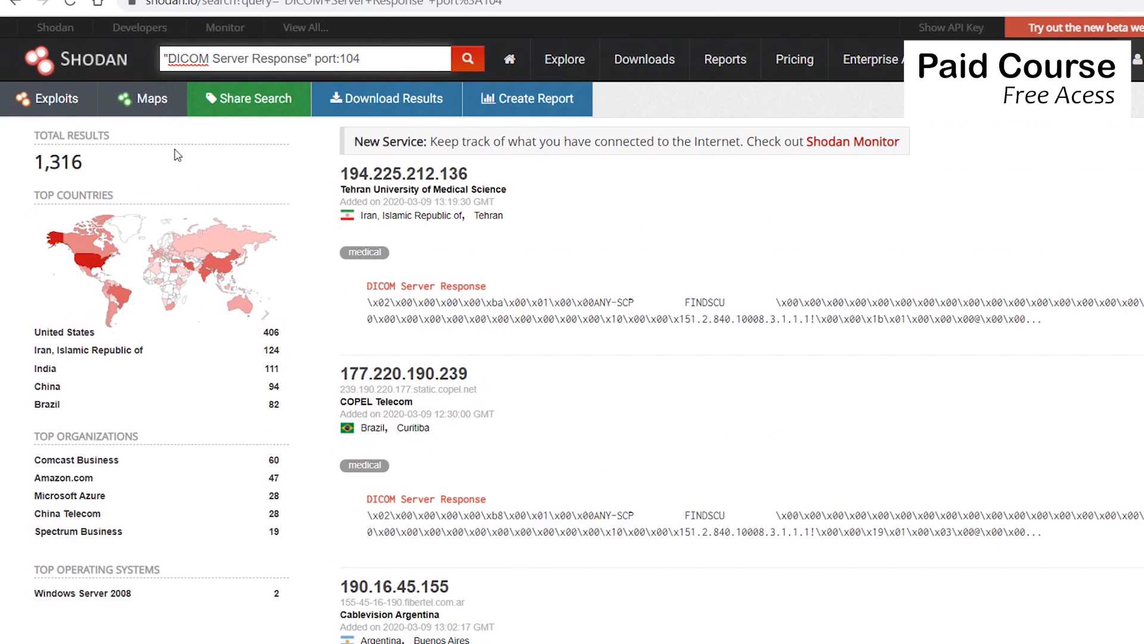
mouse_move(184, 155)
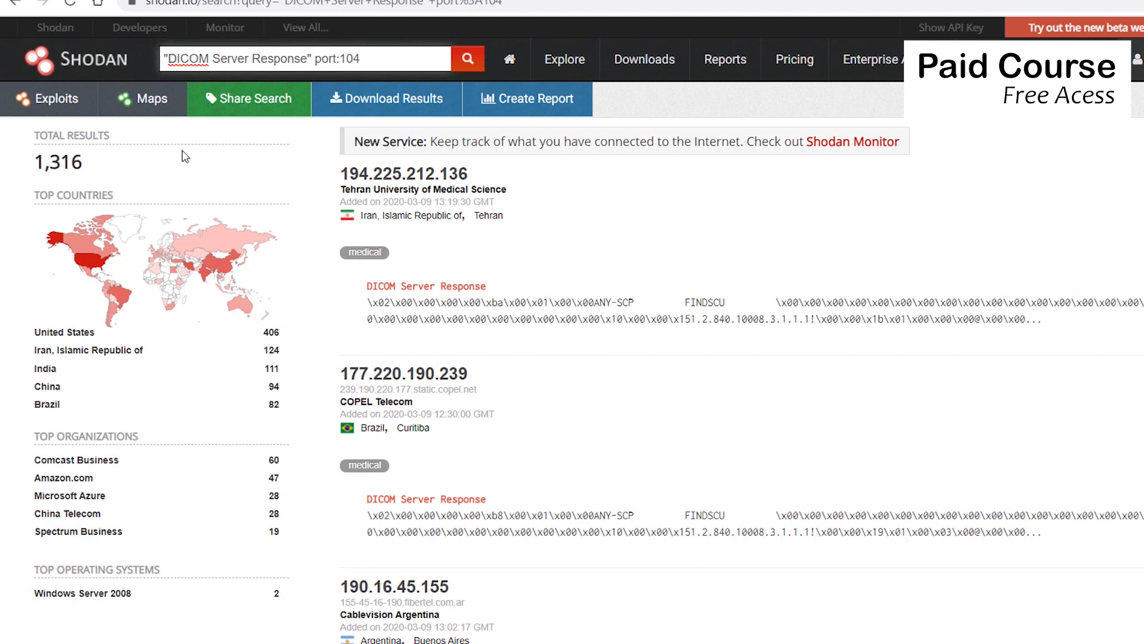